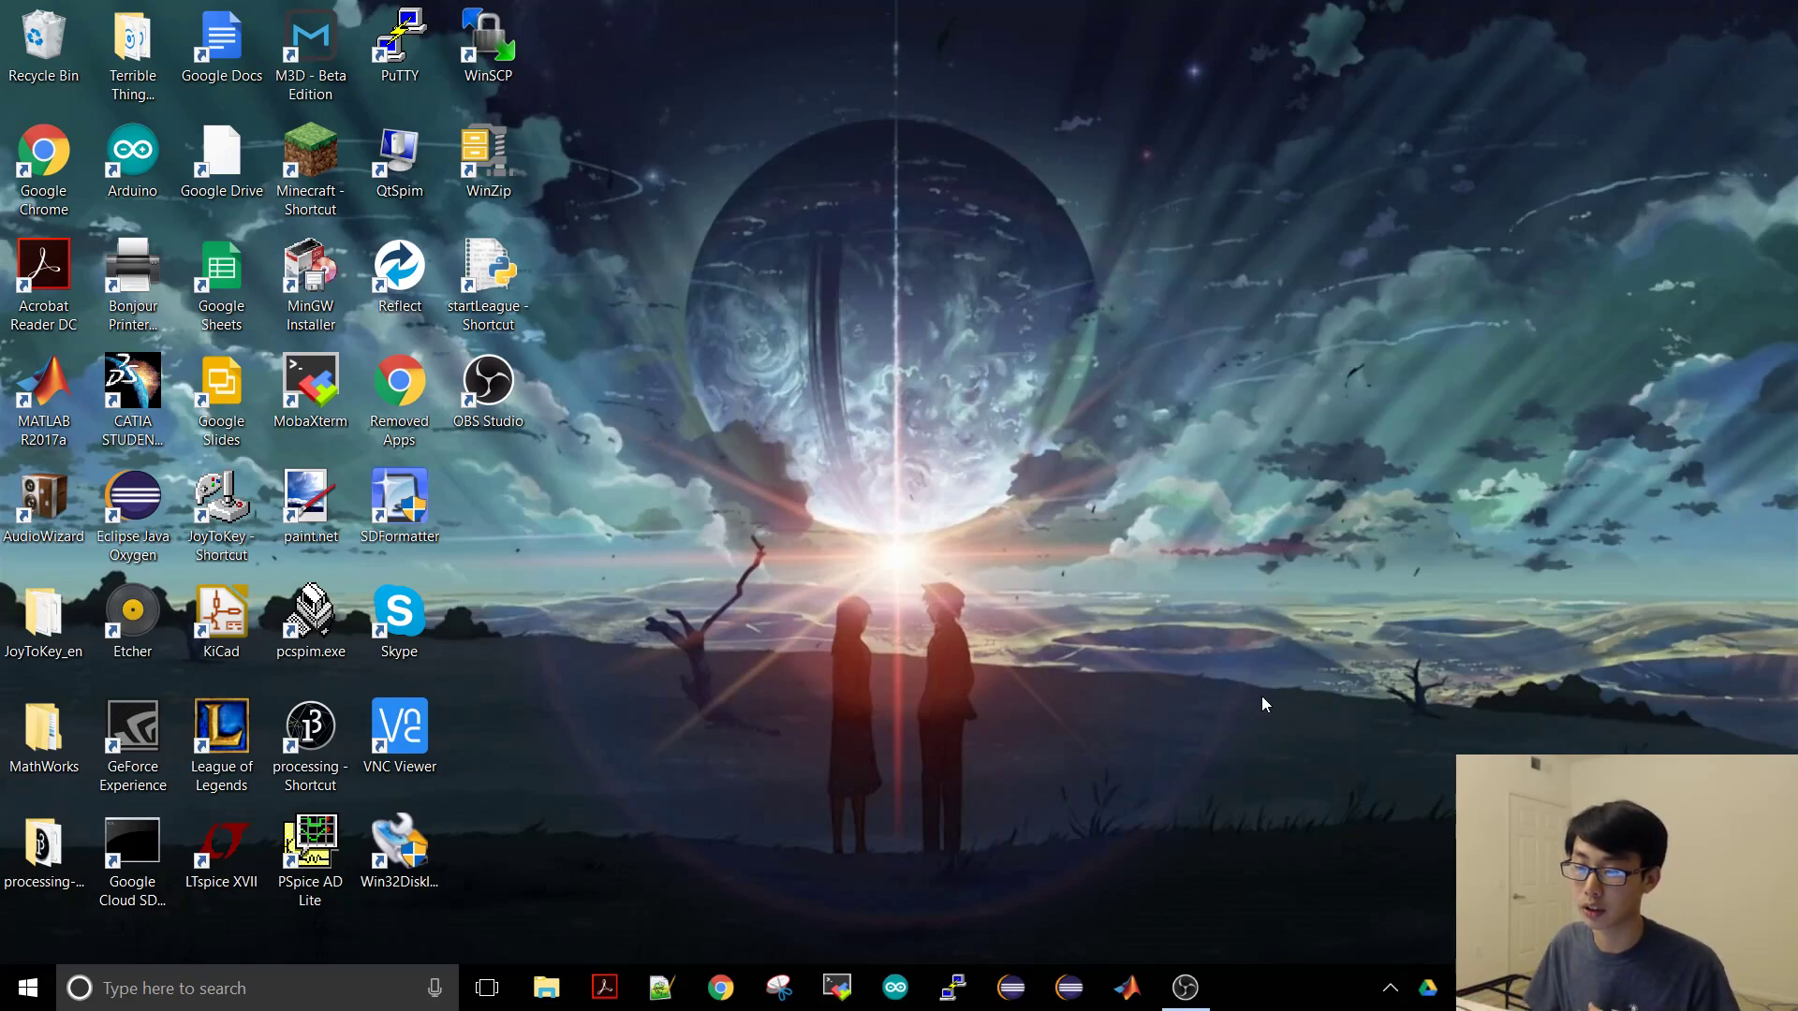
pyautogui.moveTo(1063, 592)
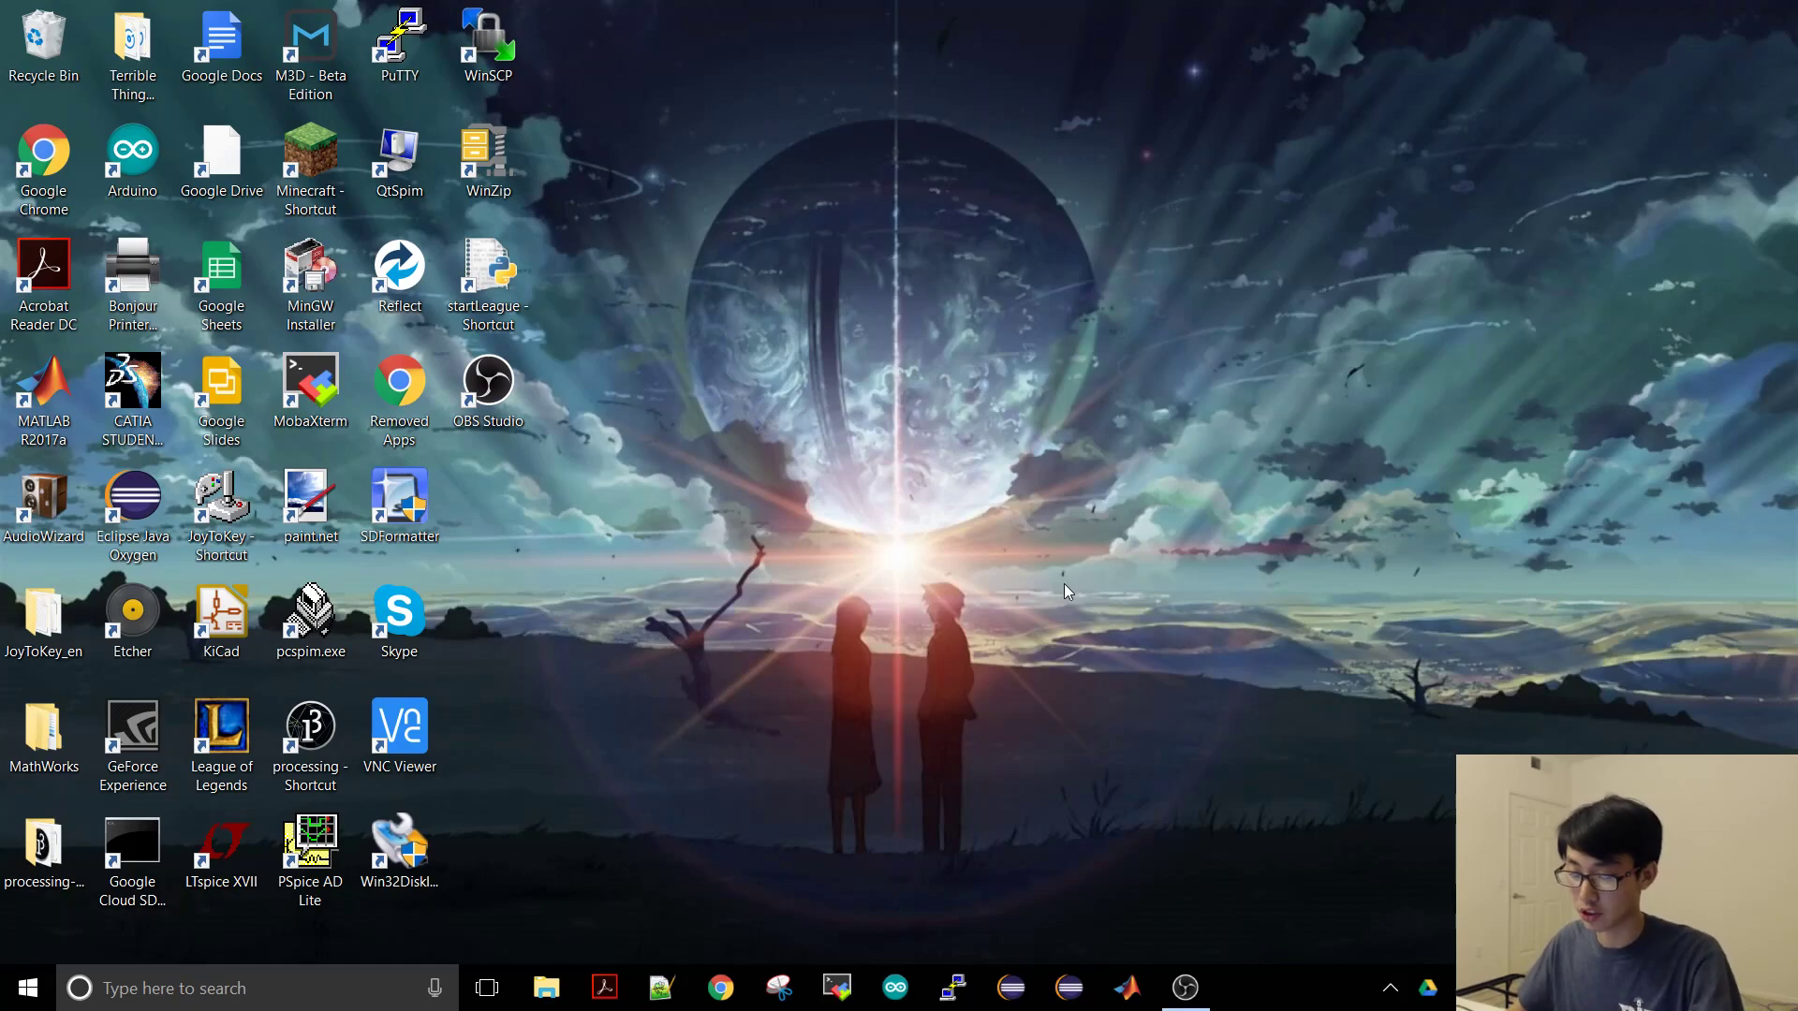
pyautogui.moveTo(799, 516)
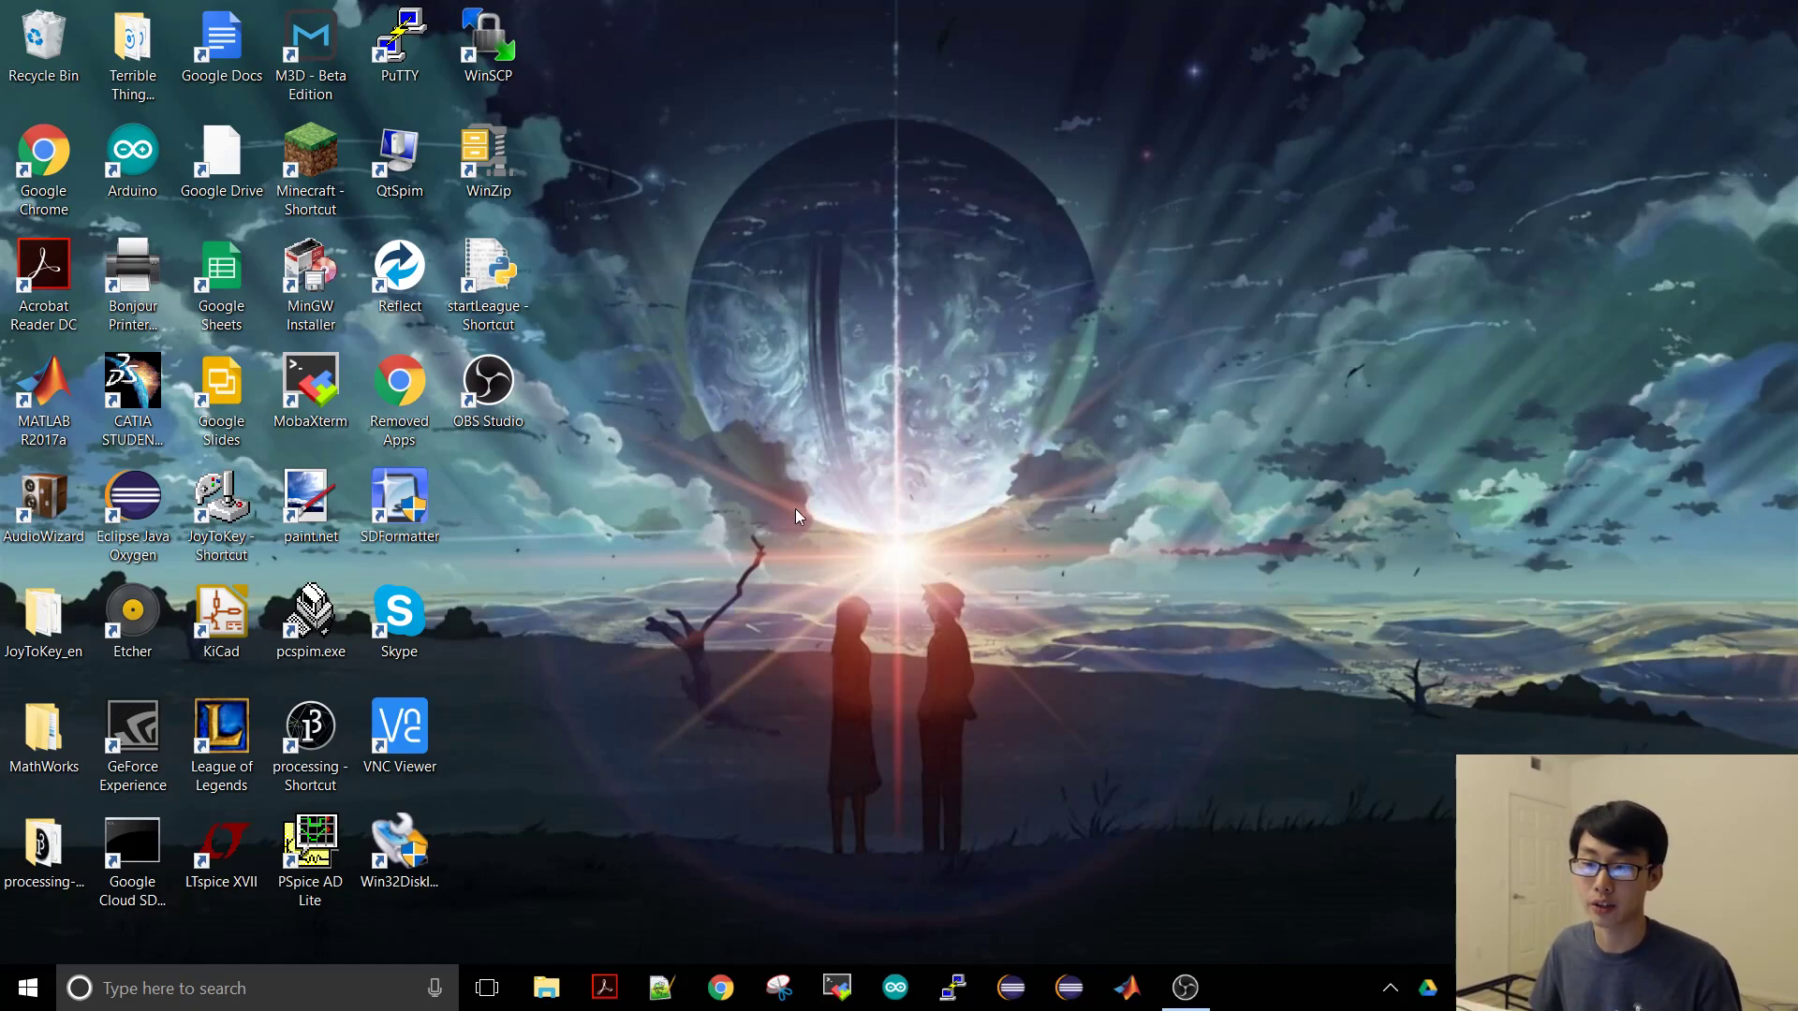
pyautogui.moveTo(783, 520)
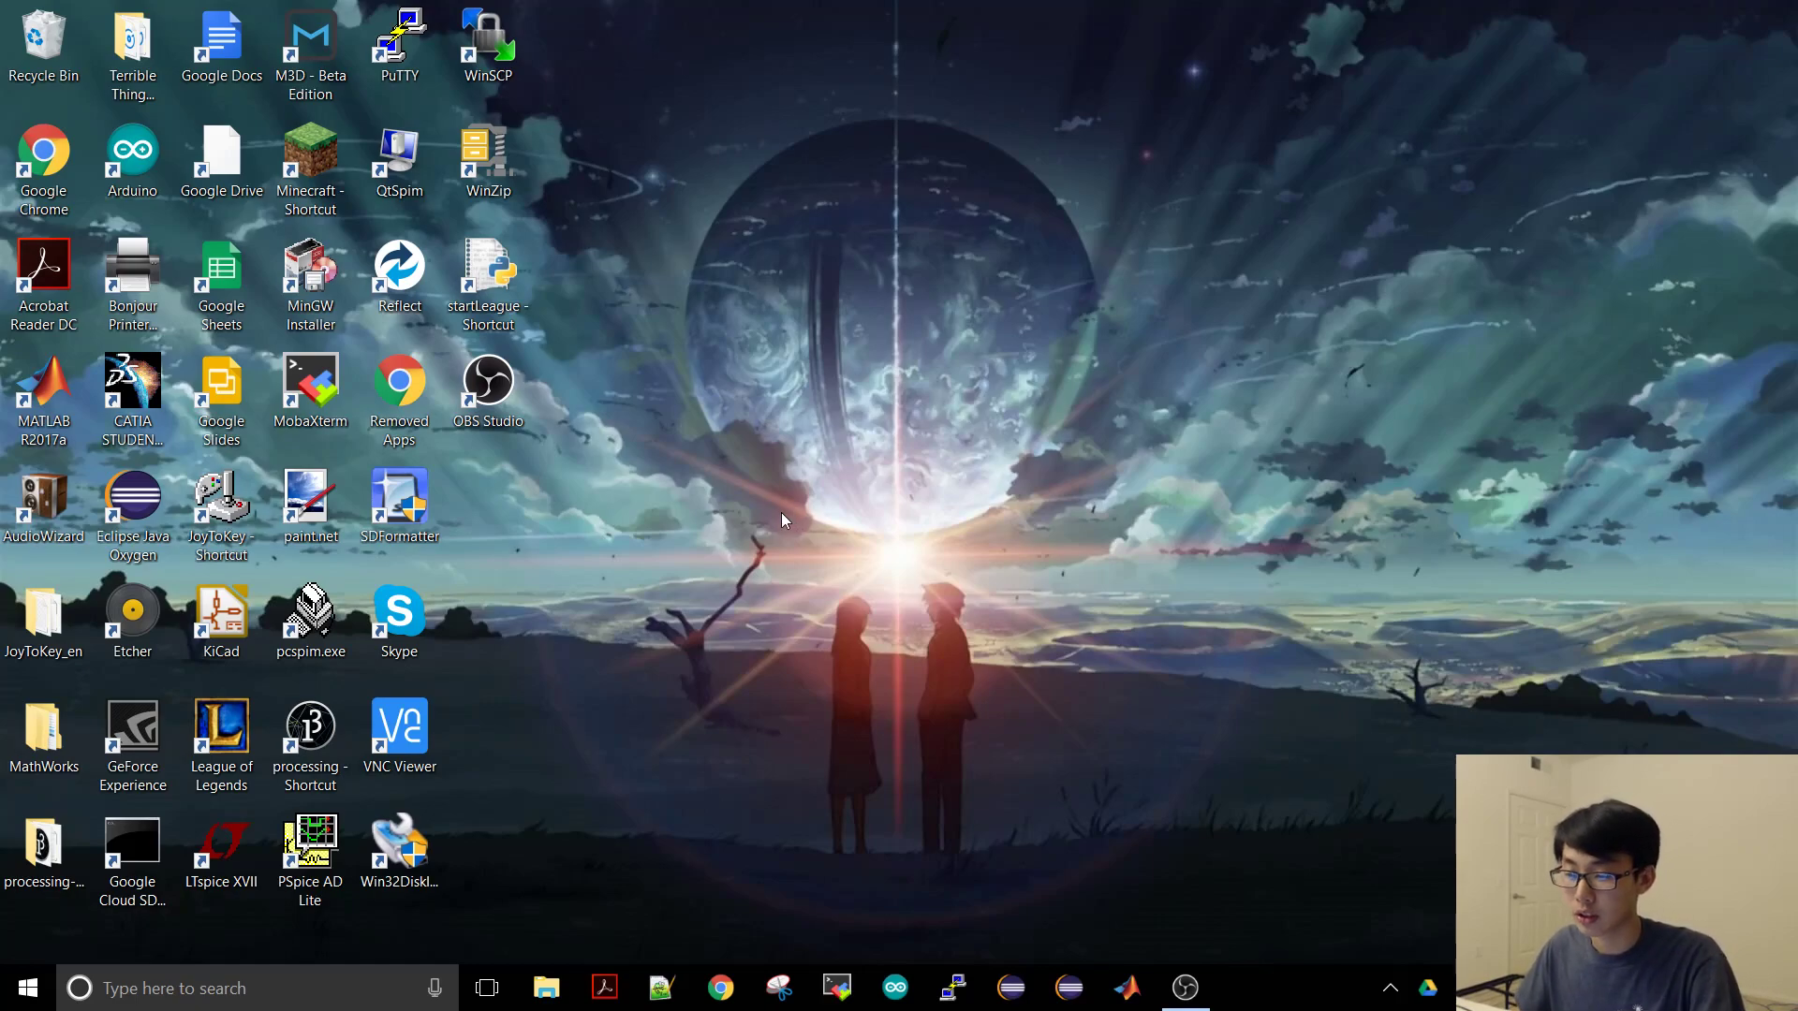
# Step: Open startLeague.py in Notepad++ and review its launch.png reference
pyautogui.click(487, 275)
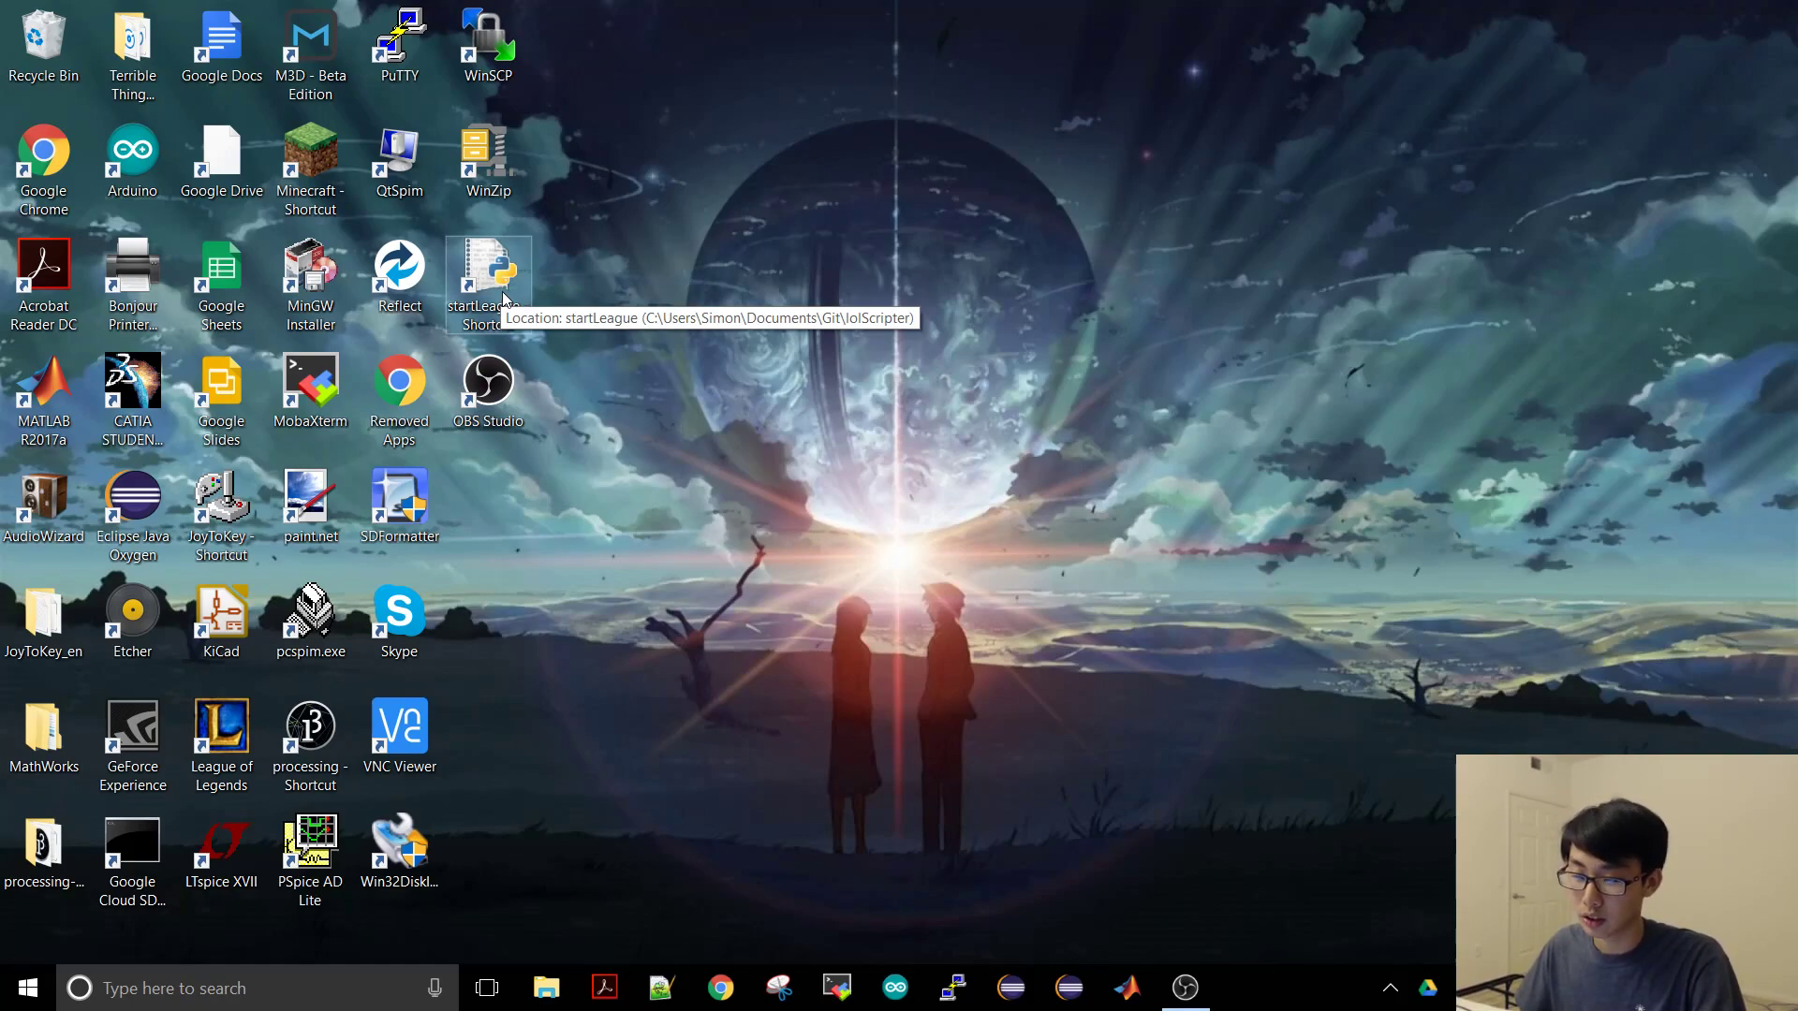
pyautogui.moveTo(650, 356)
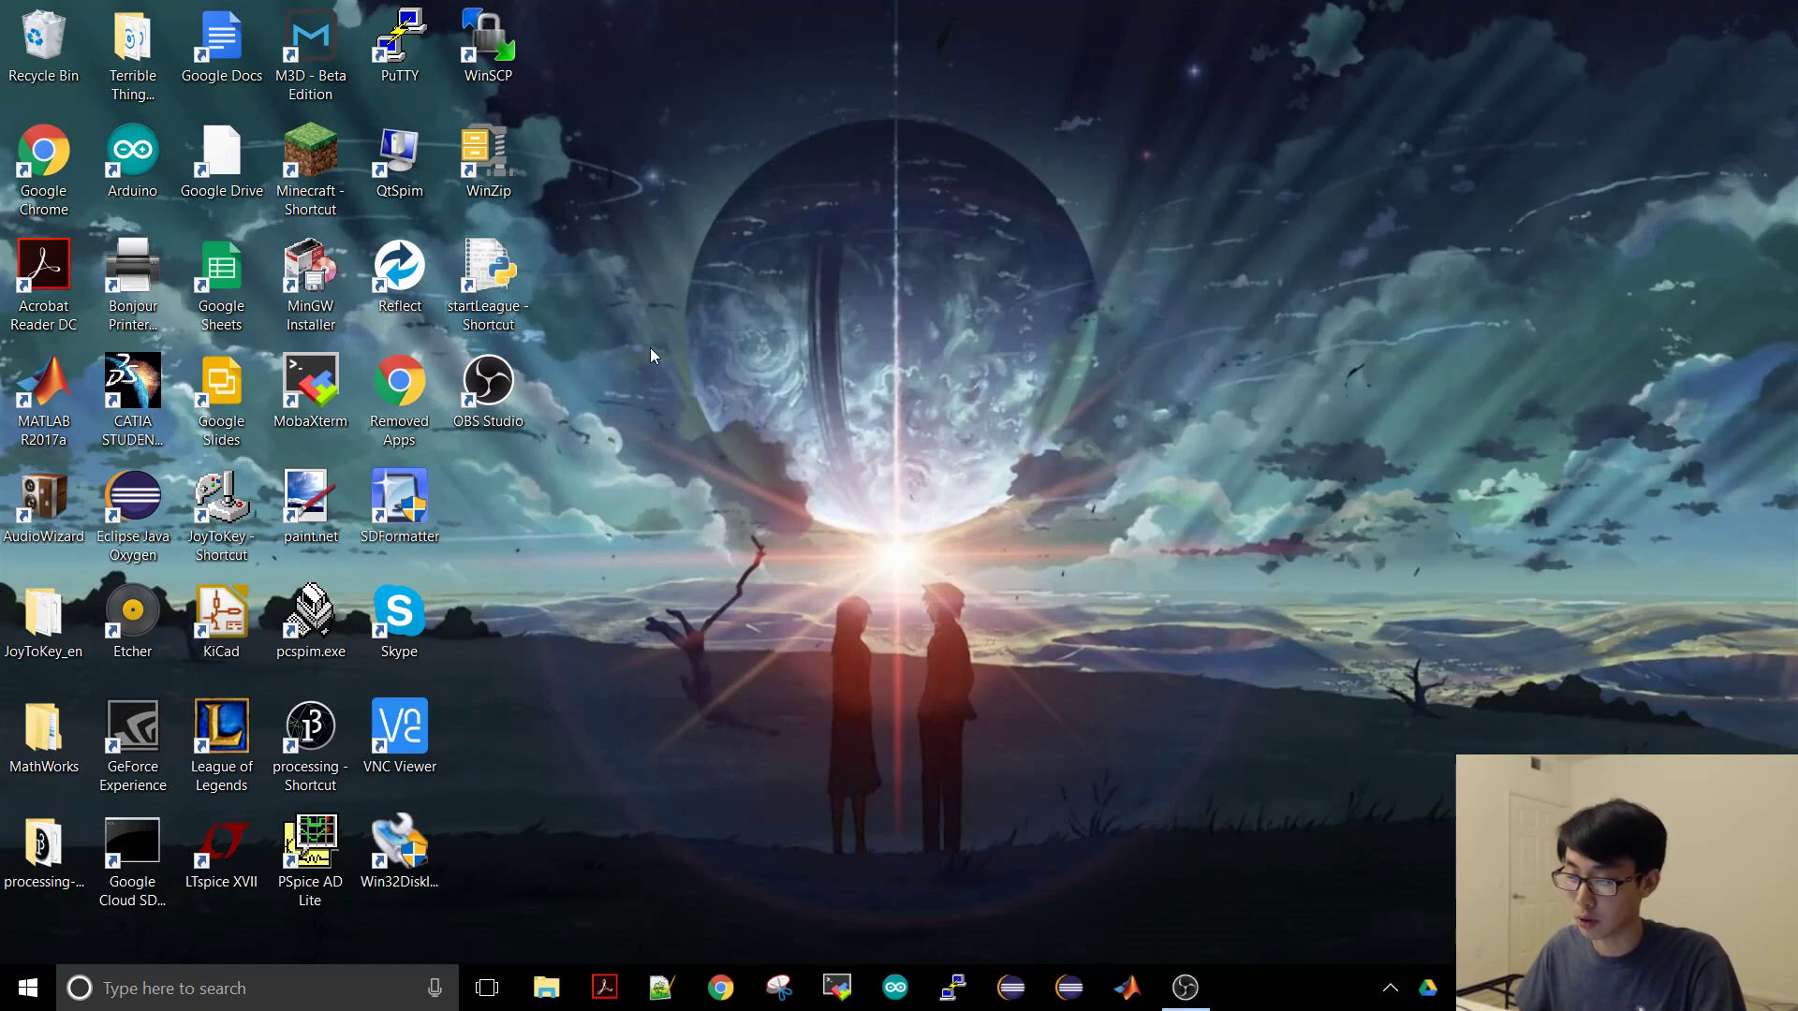
pyautogui.moveTo(221, 740)
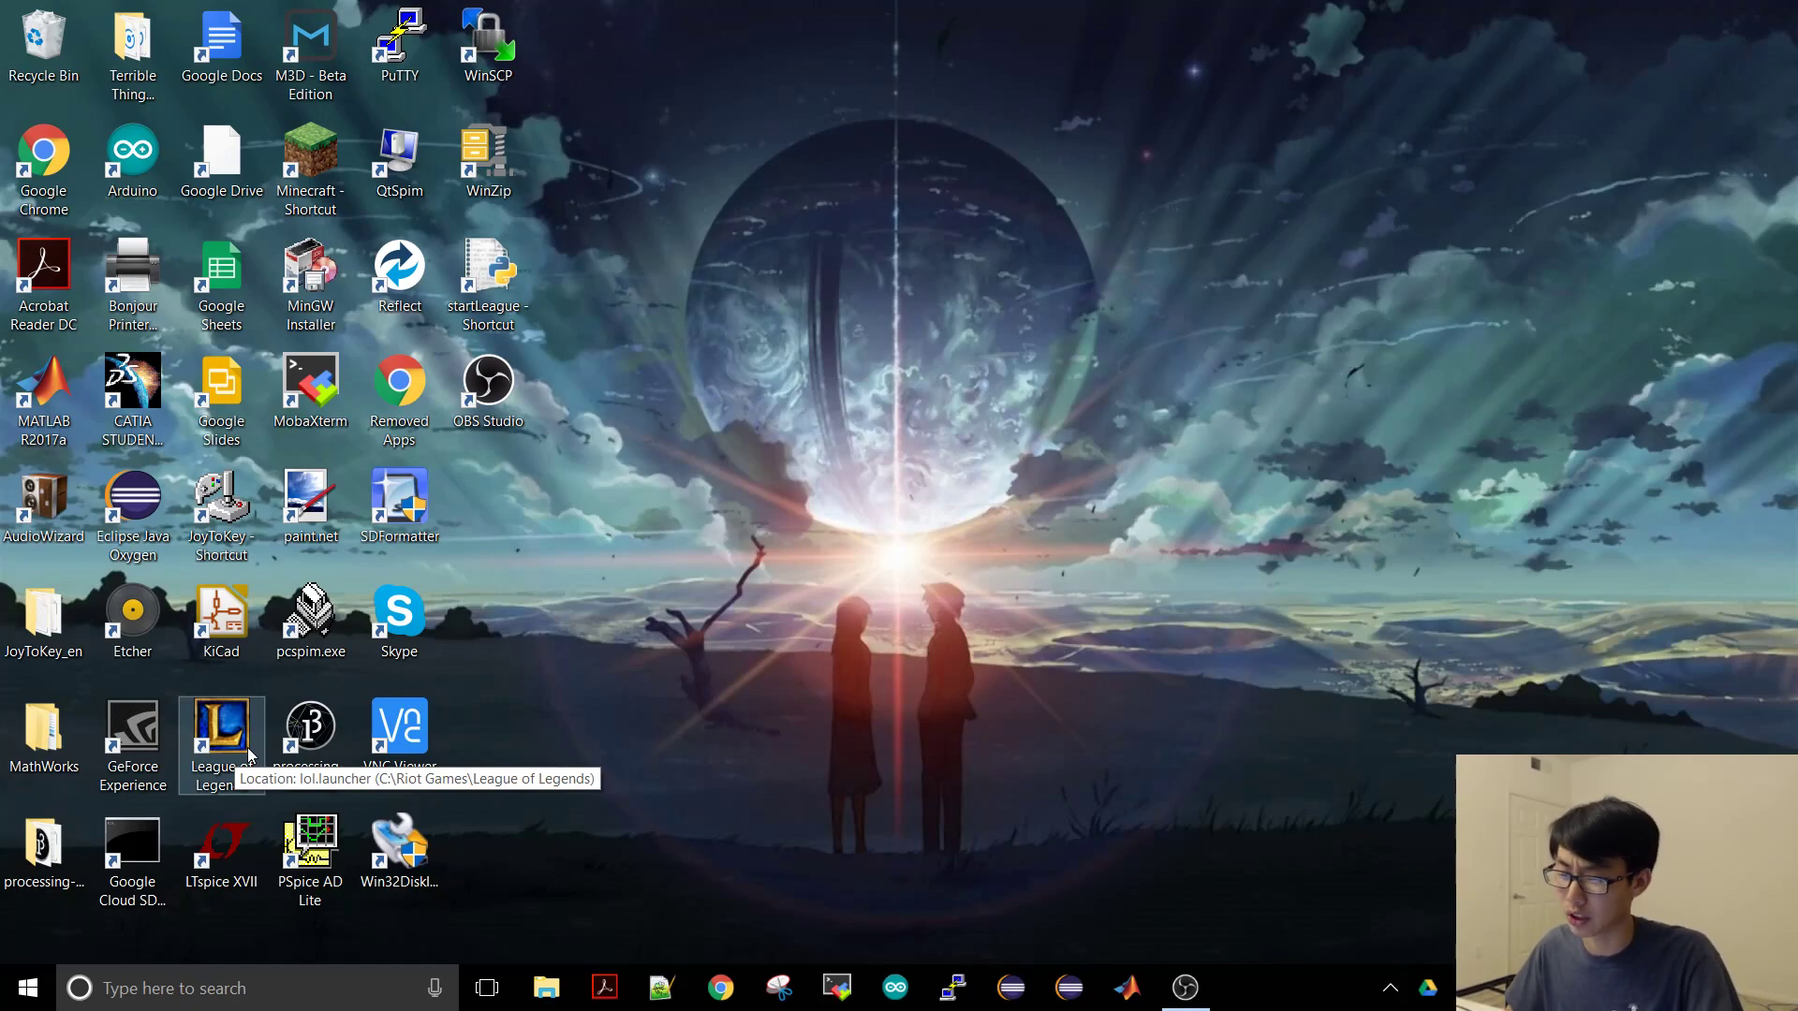
pyautogui.moveTo(622, 663)
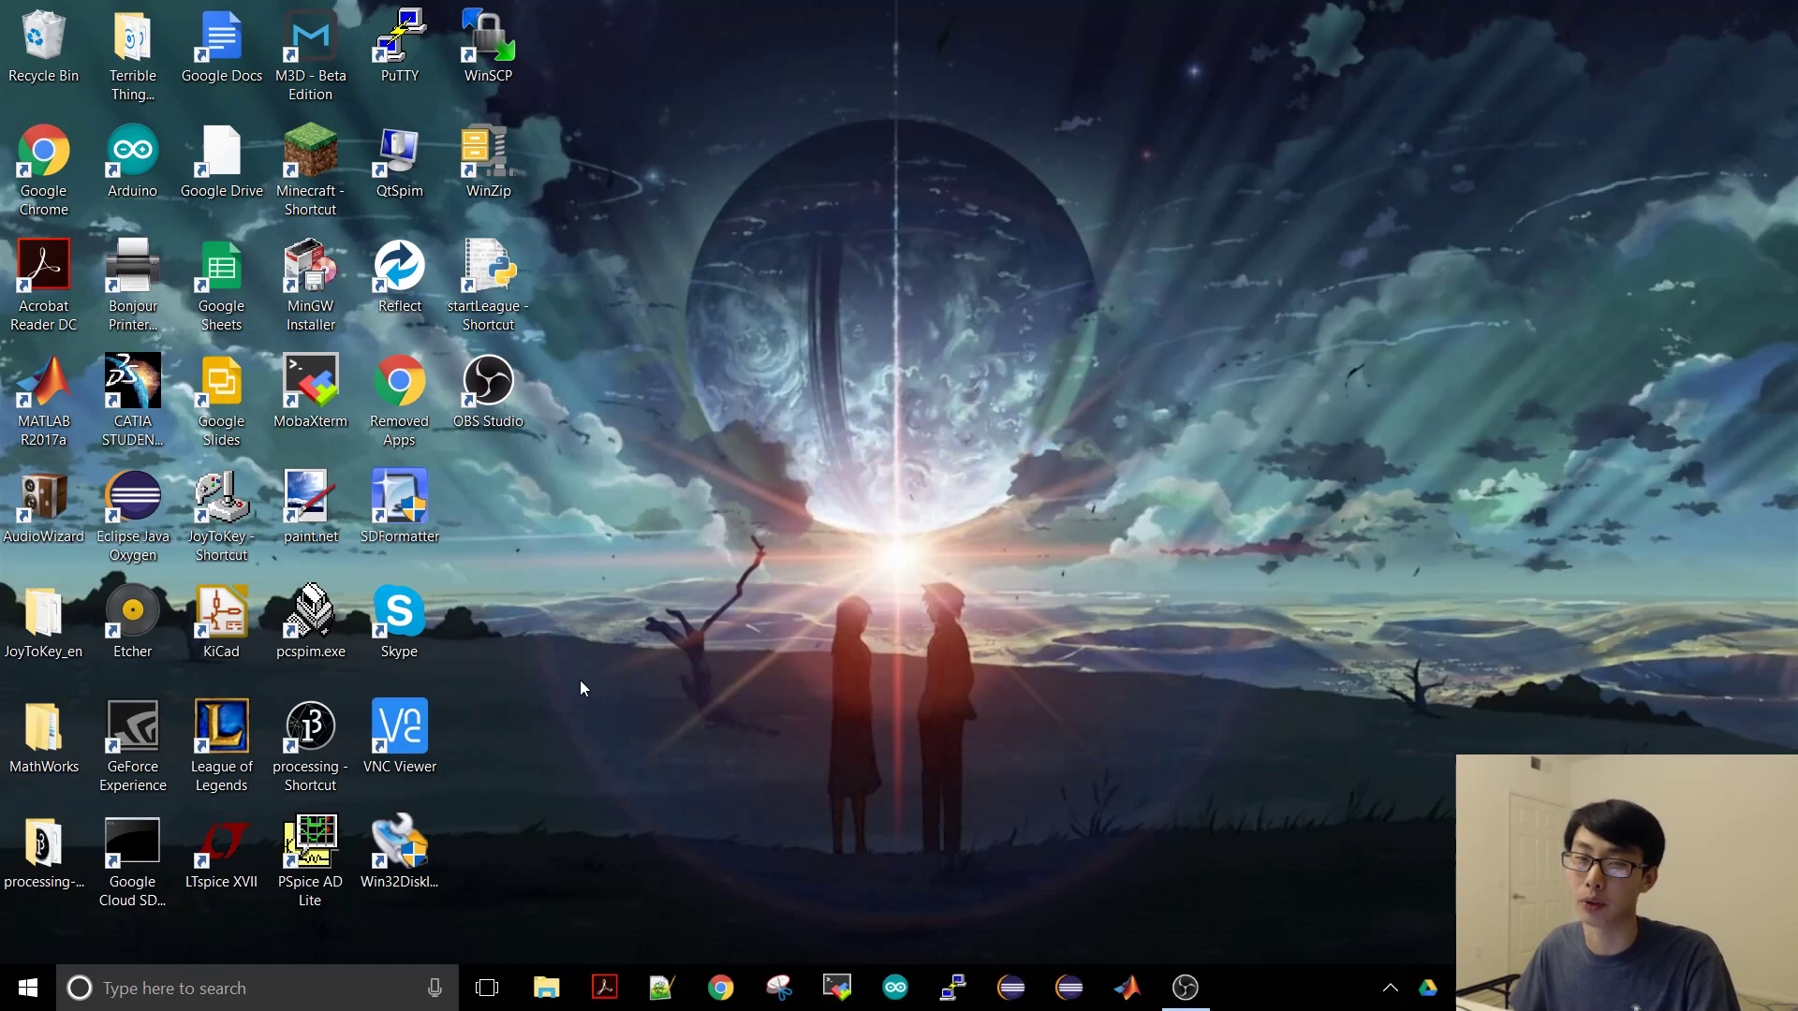
pyautogui.moveTo(578, 516)
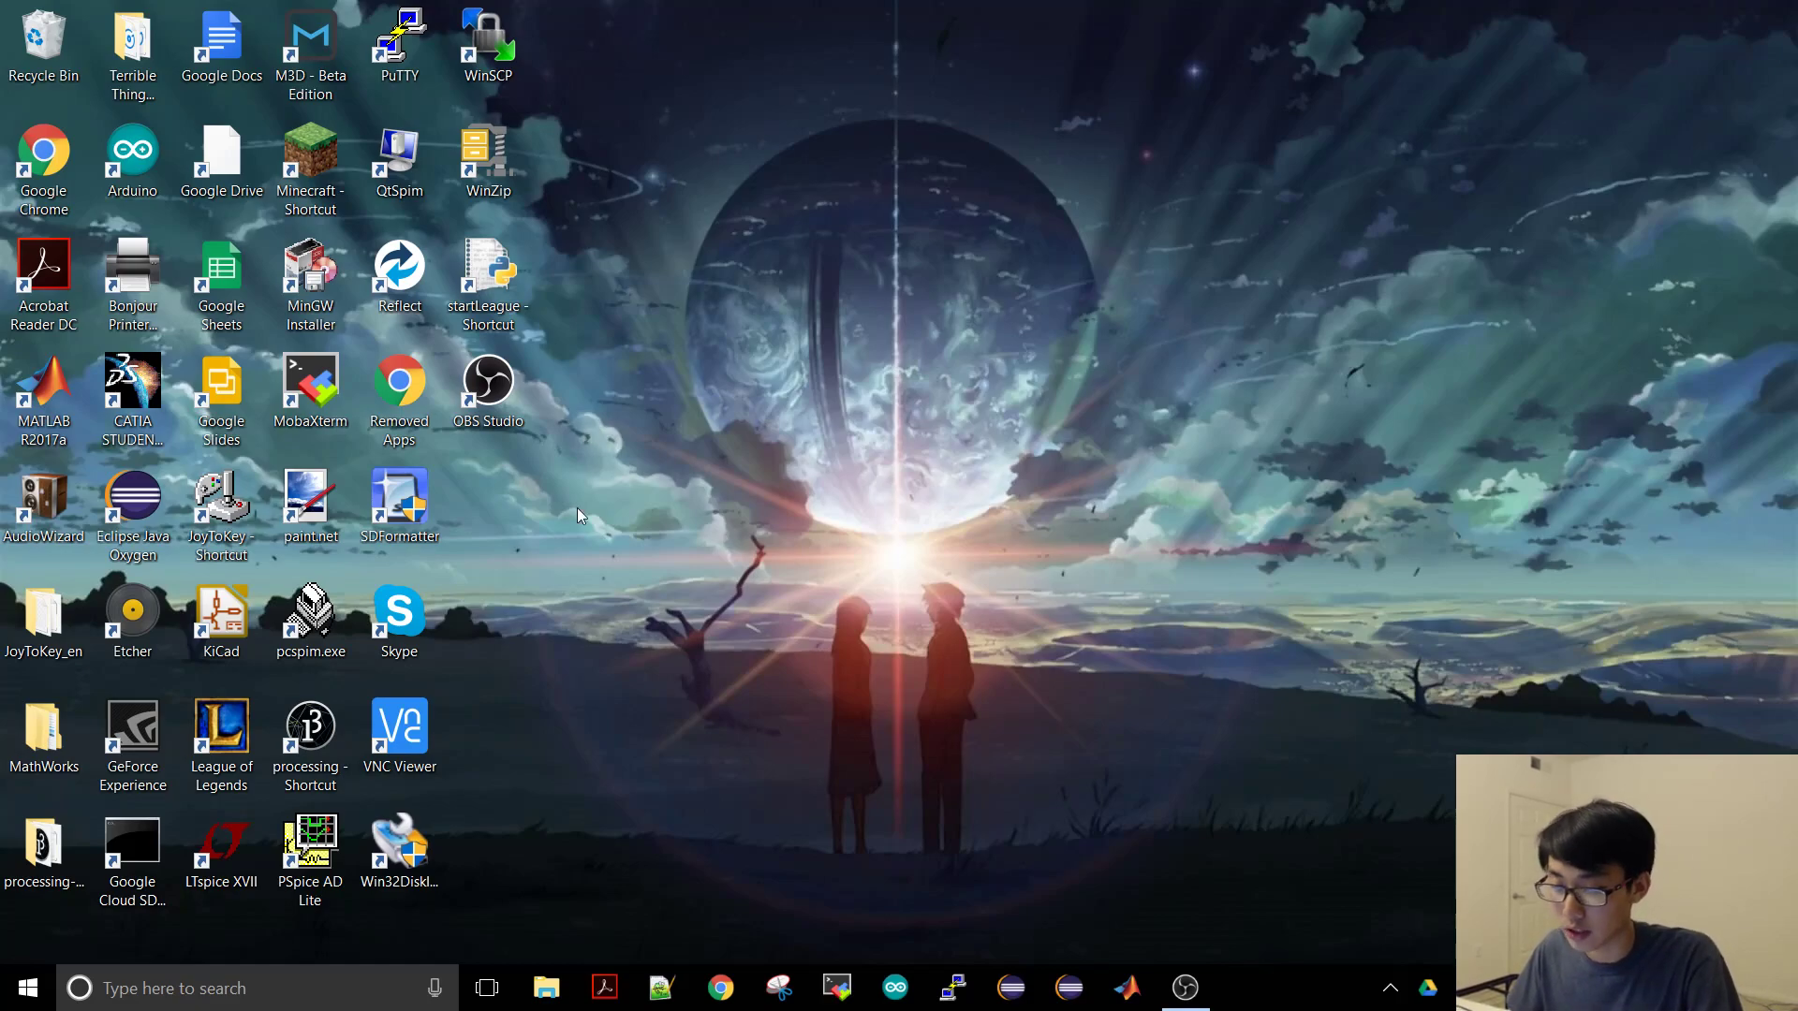
pyautogui.click(487, 275)
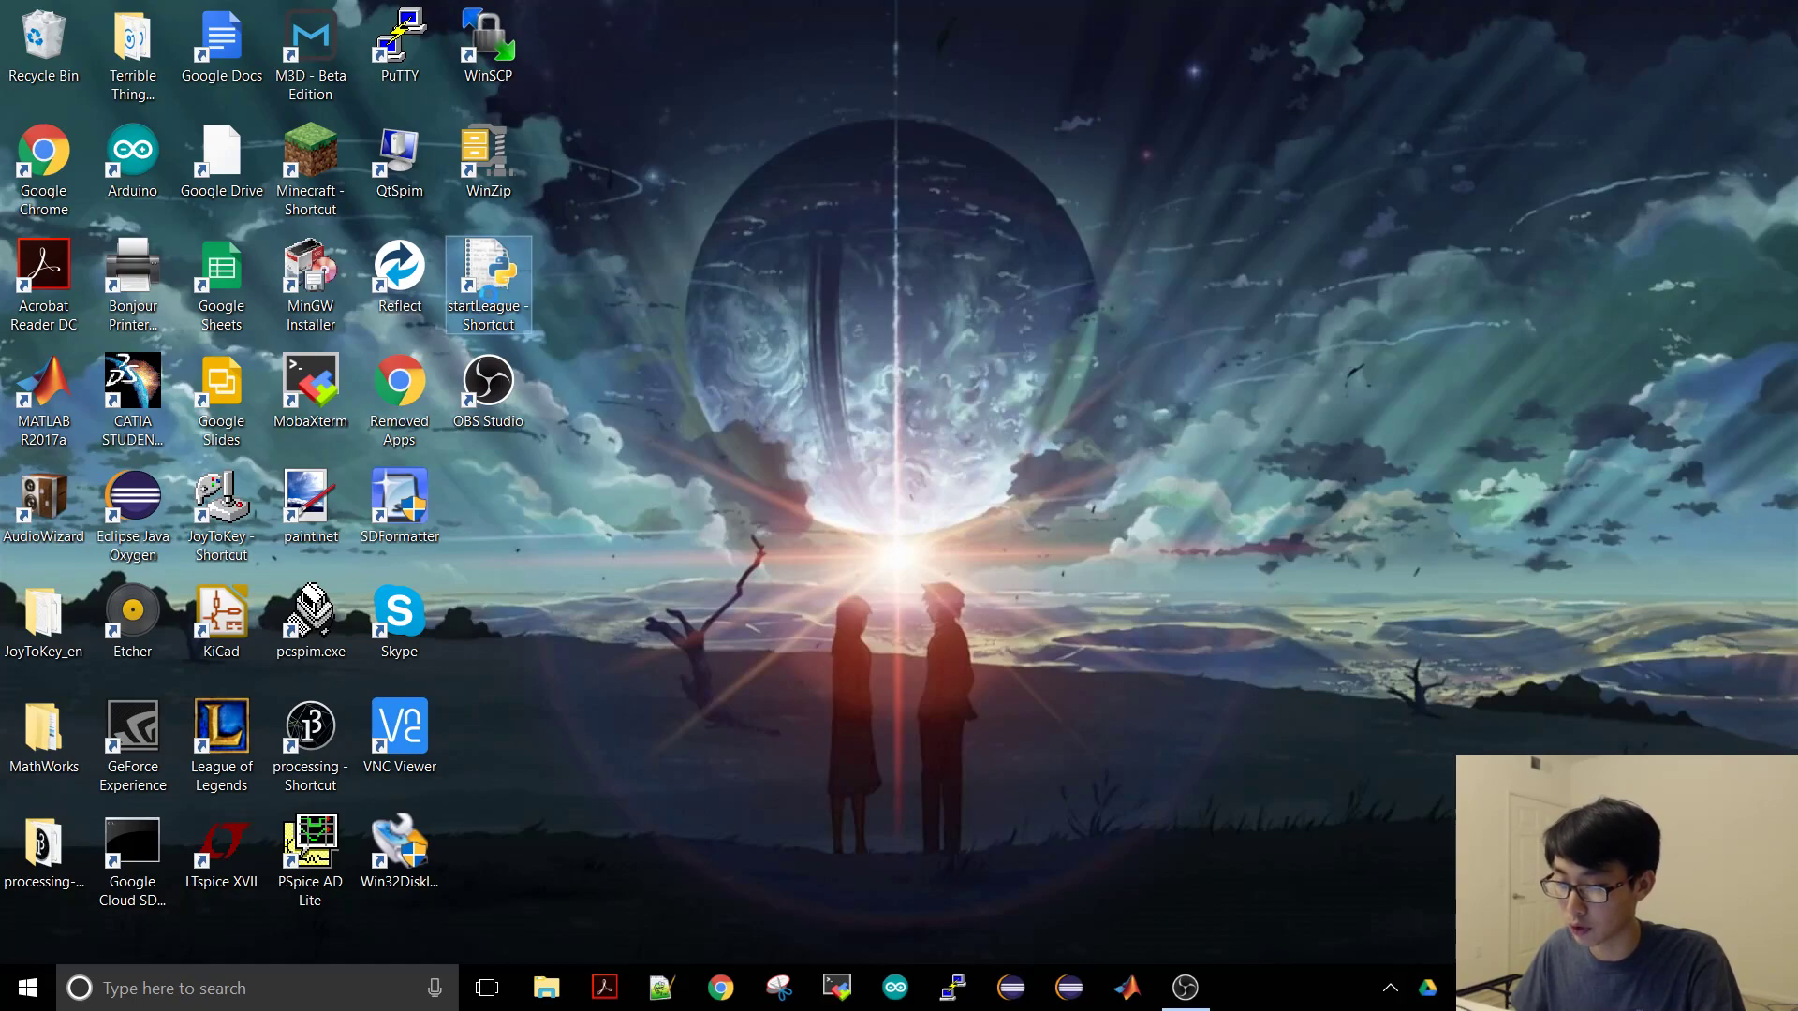
pyautogui.click(400, 501)
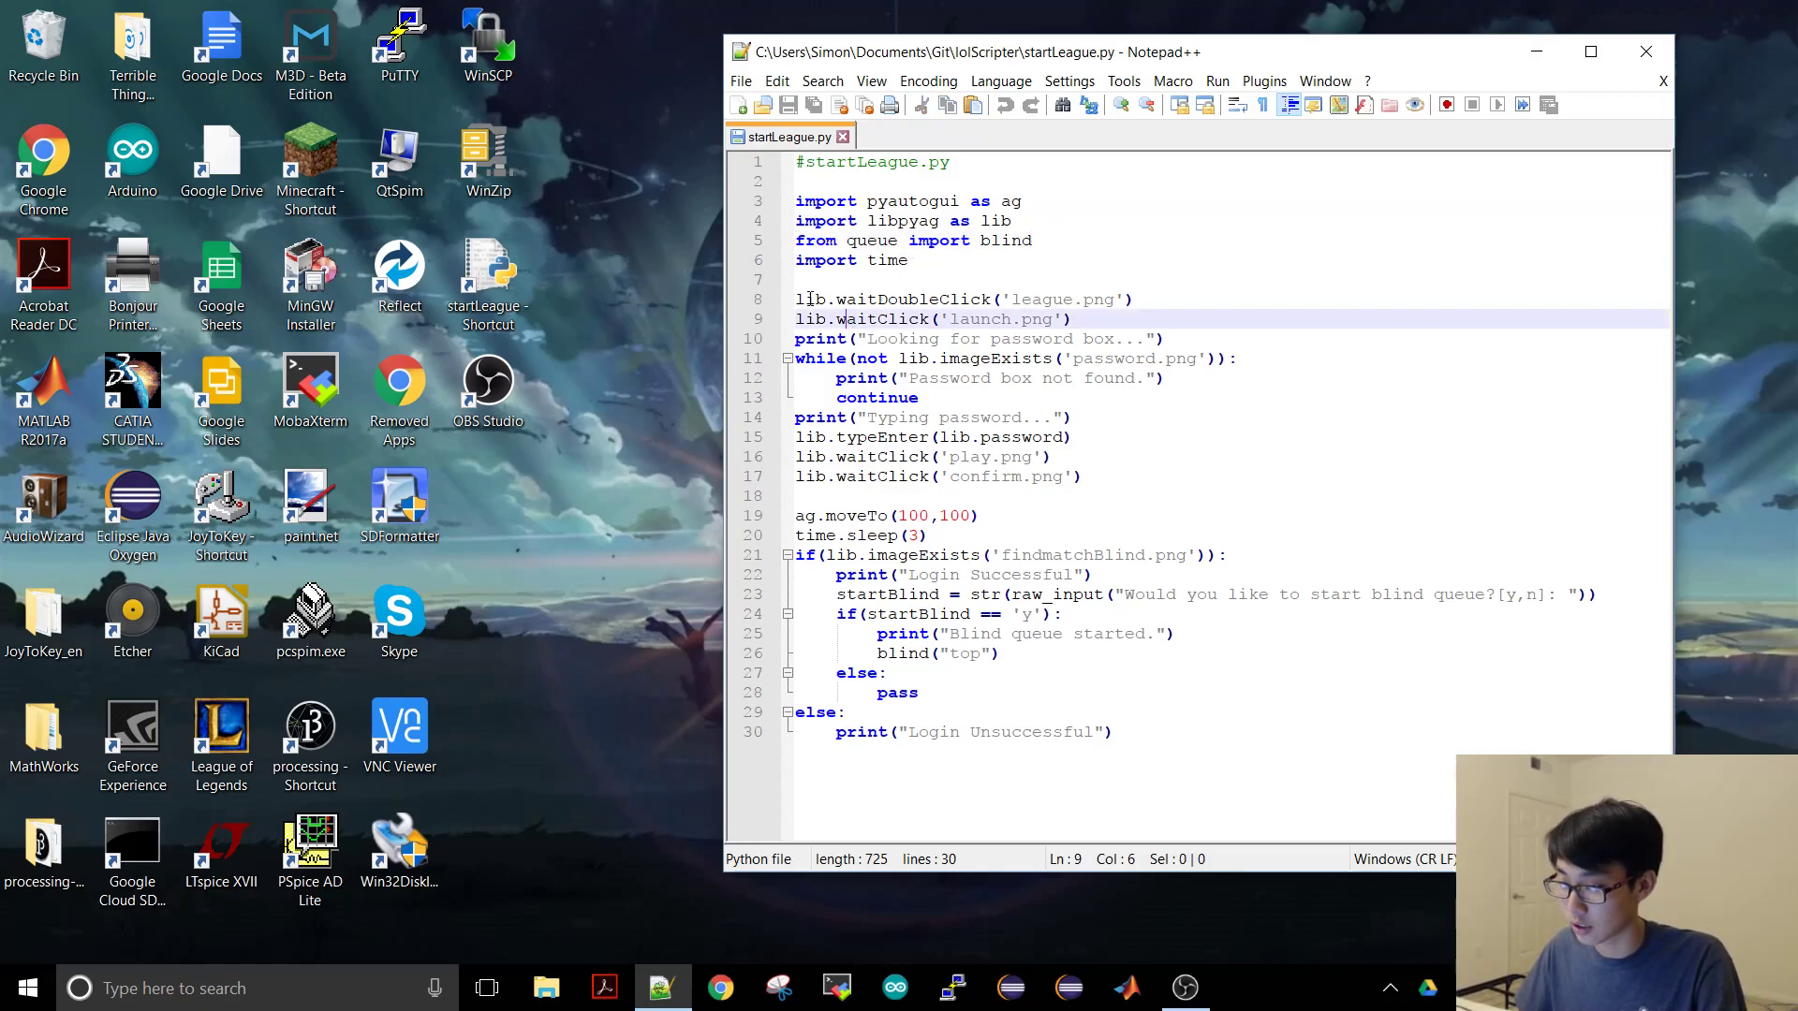
pyautogui.click(1064, 300)
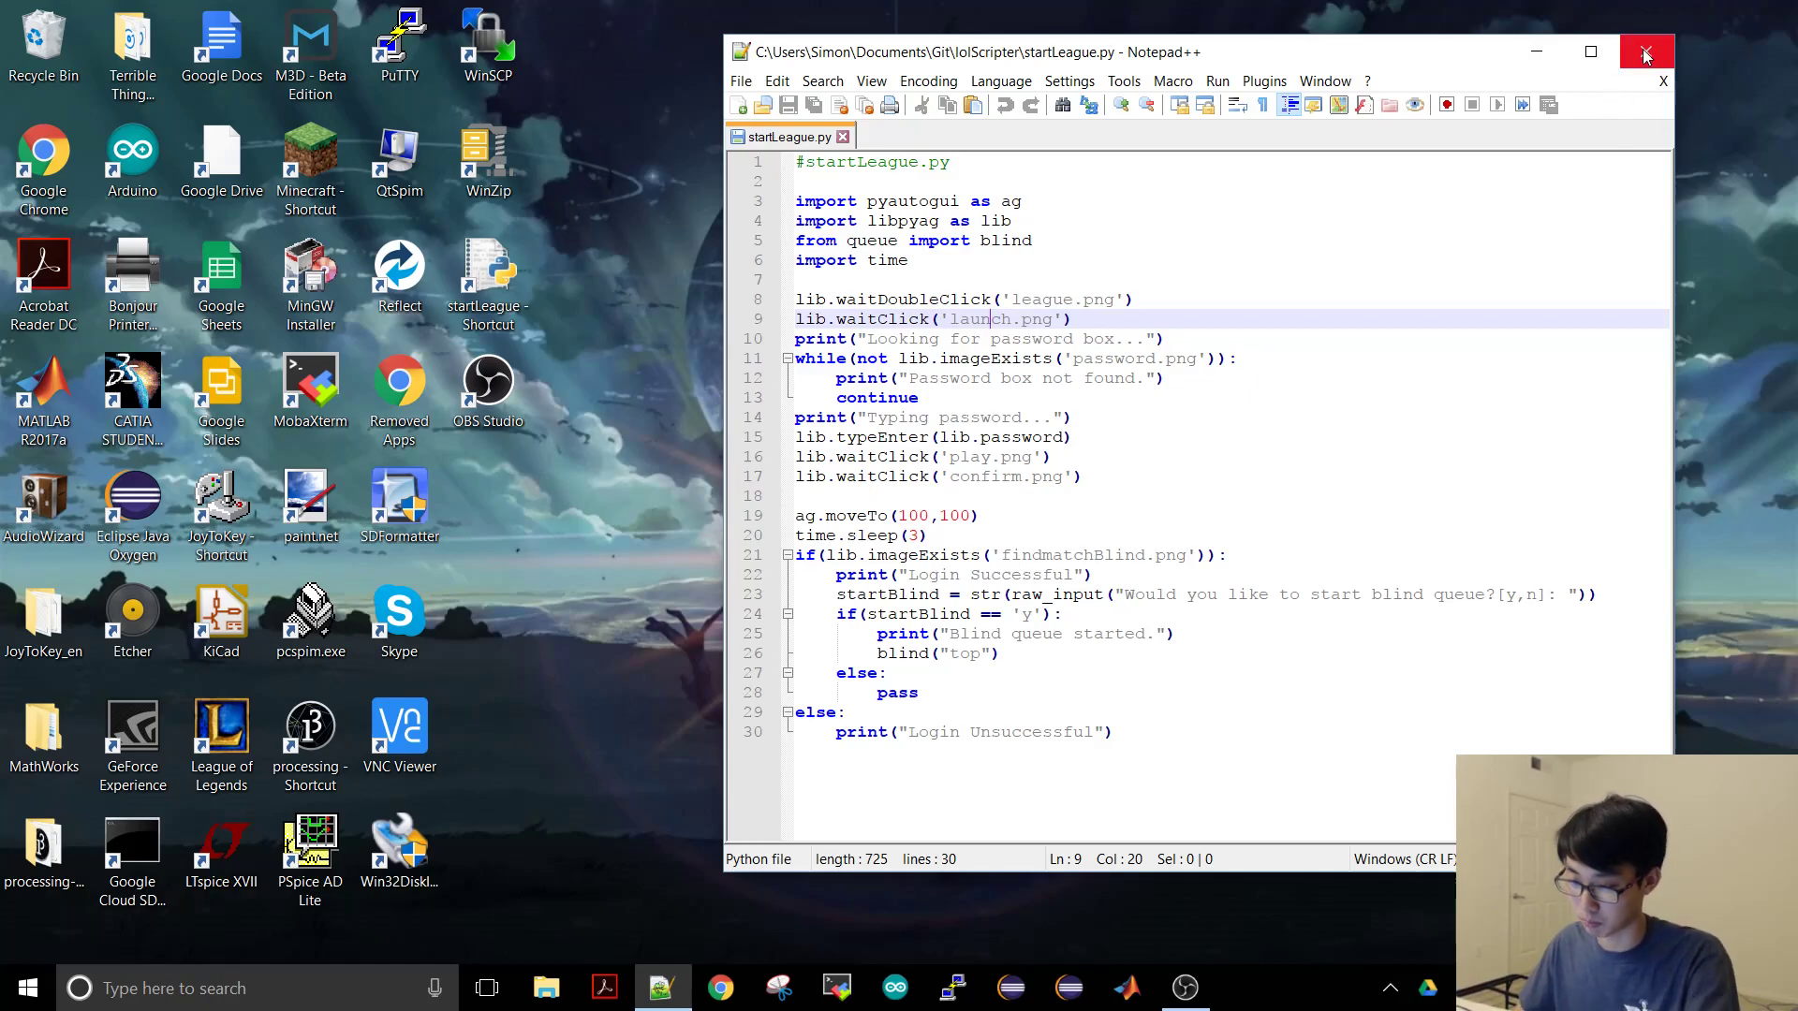
pyautogui.moveTo(1647, 52)
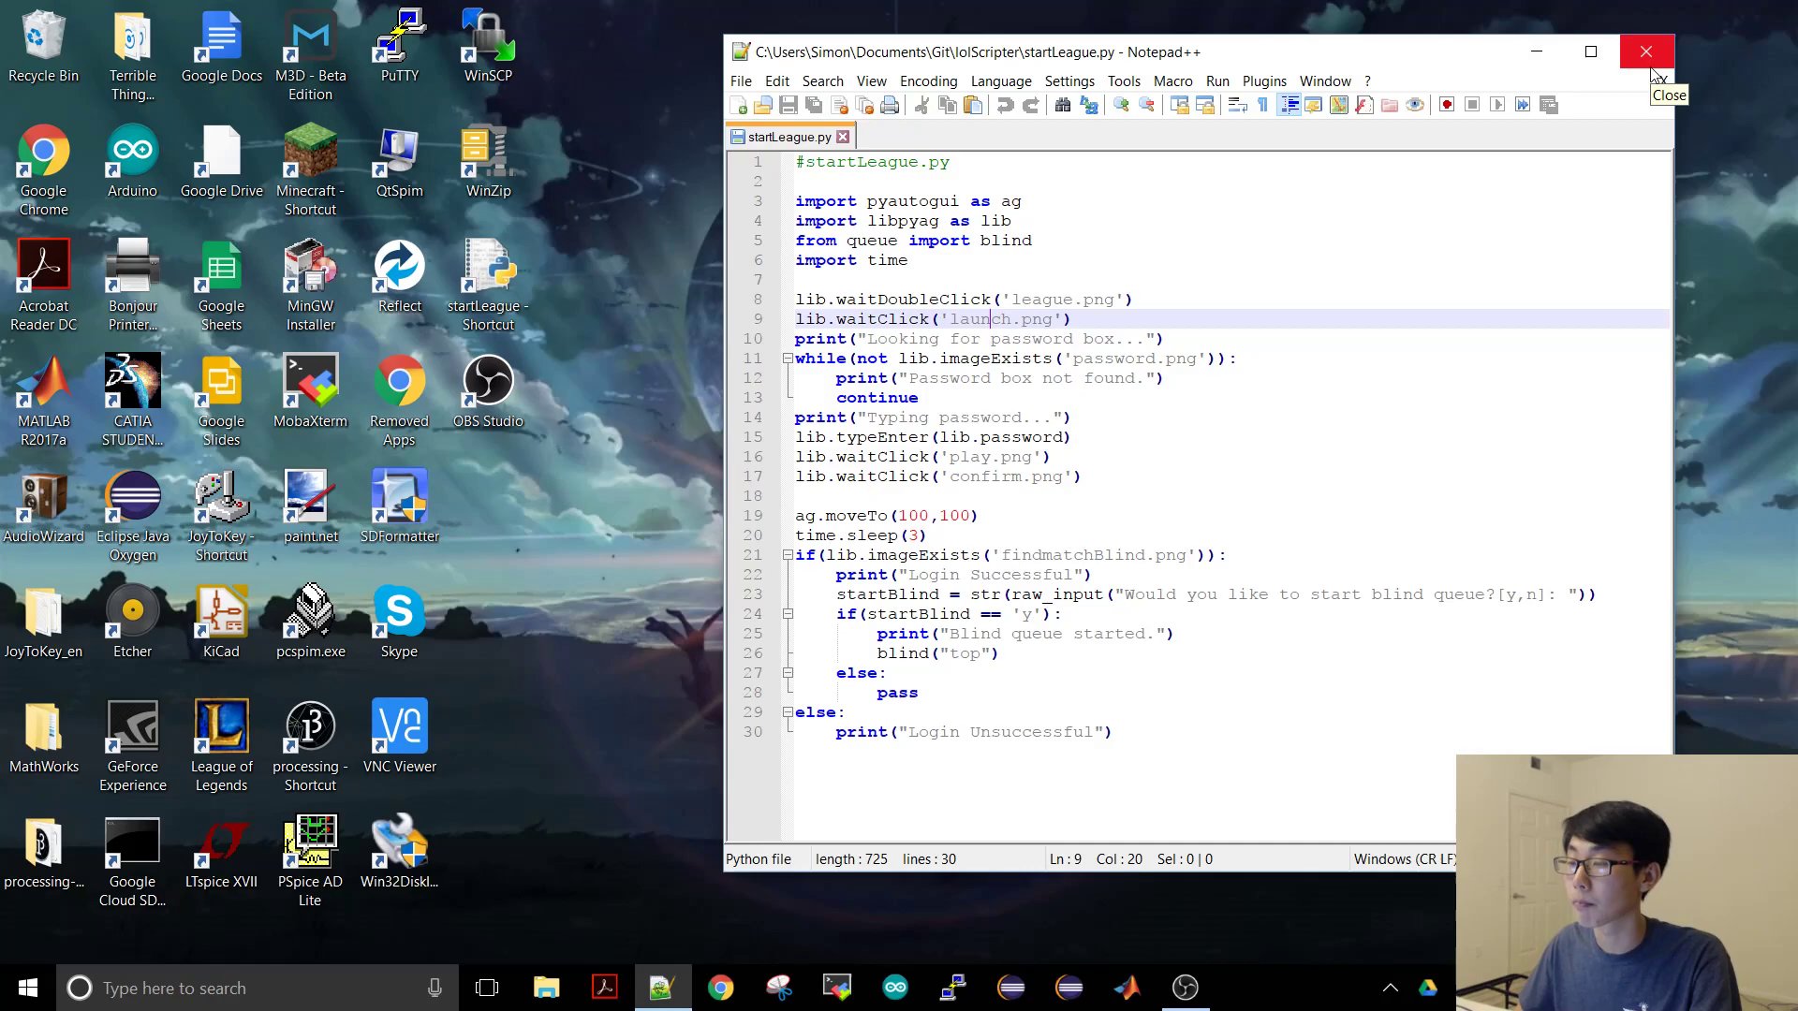
# Step: Close the script editor and run the startLeague script to launch the client
pyautogui.click(1647, 51)
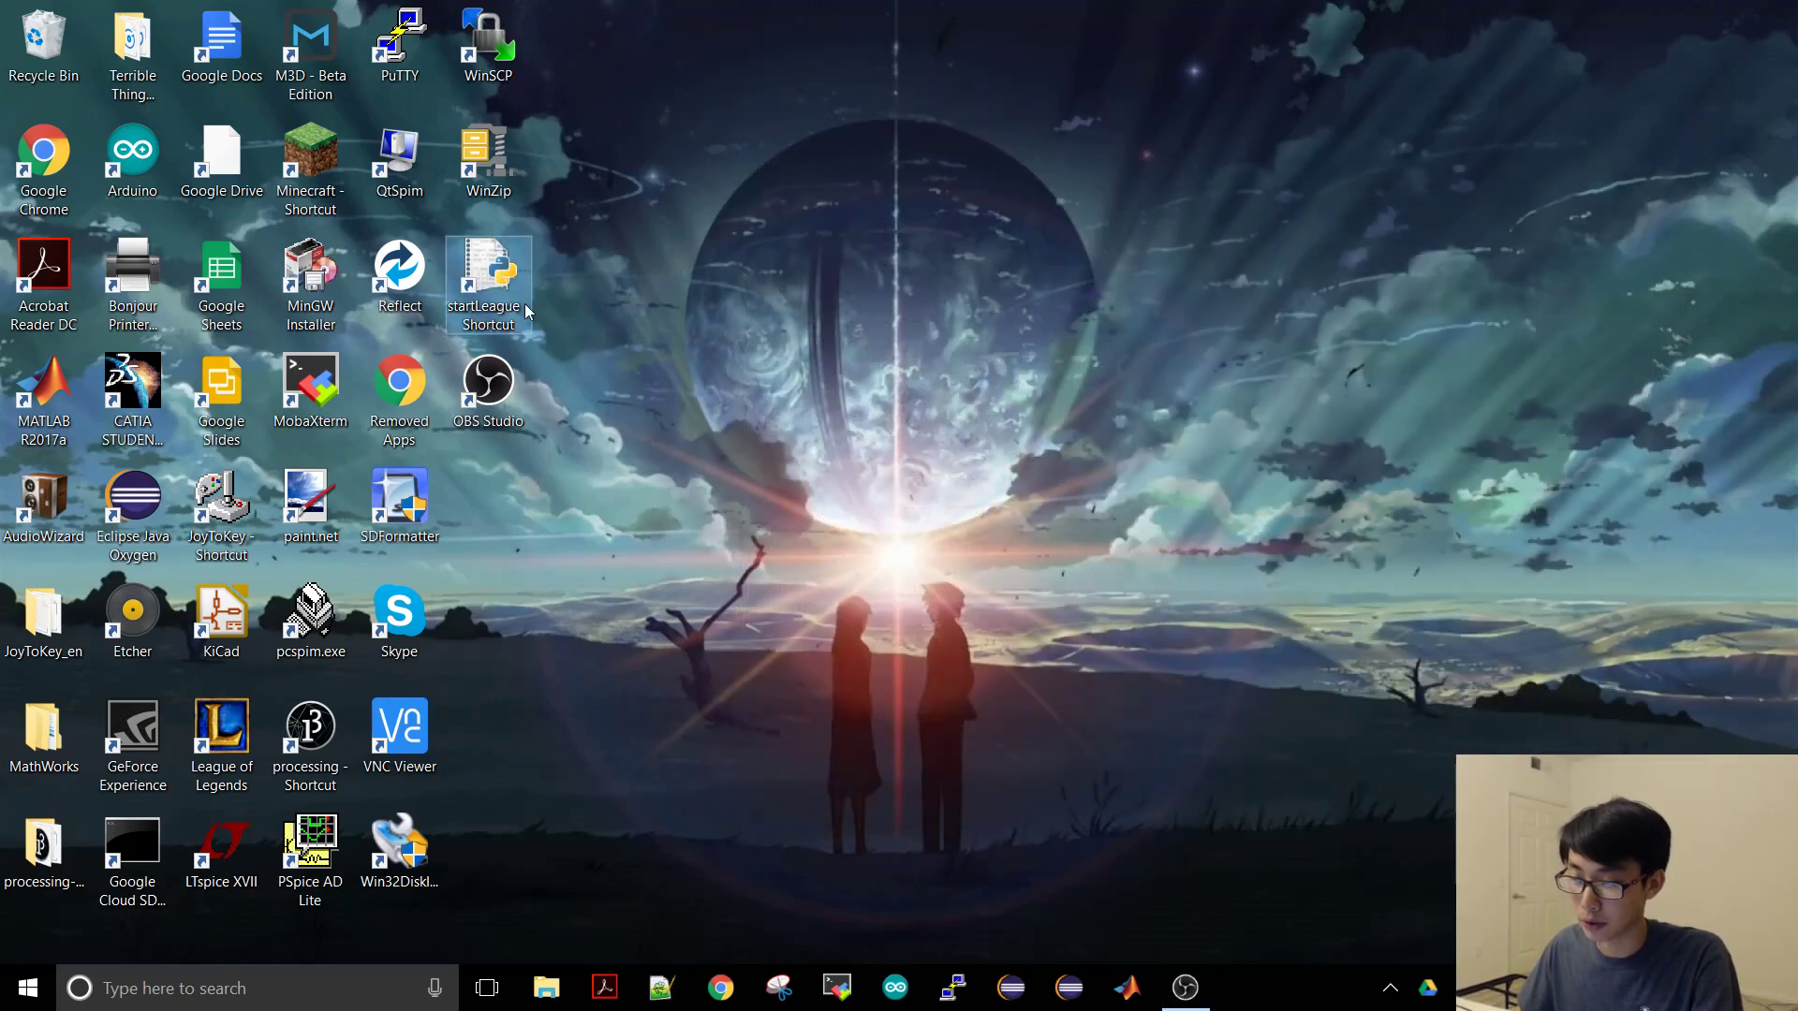
pyautogui.doubleClick(487, 275)
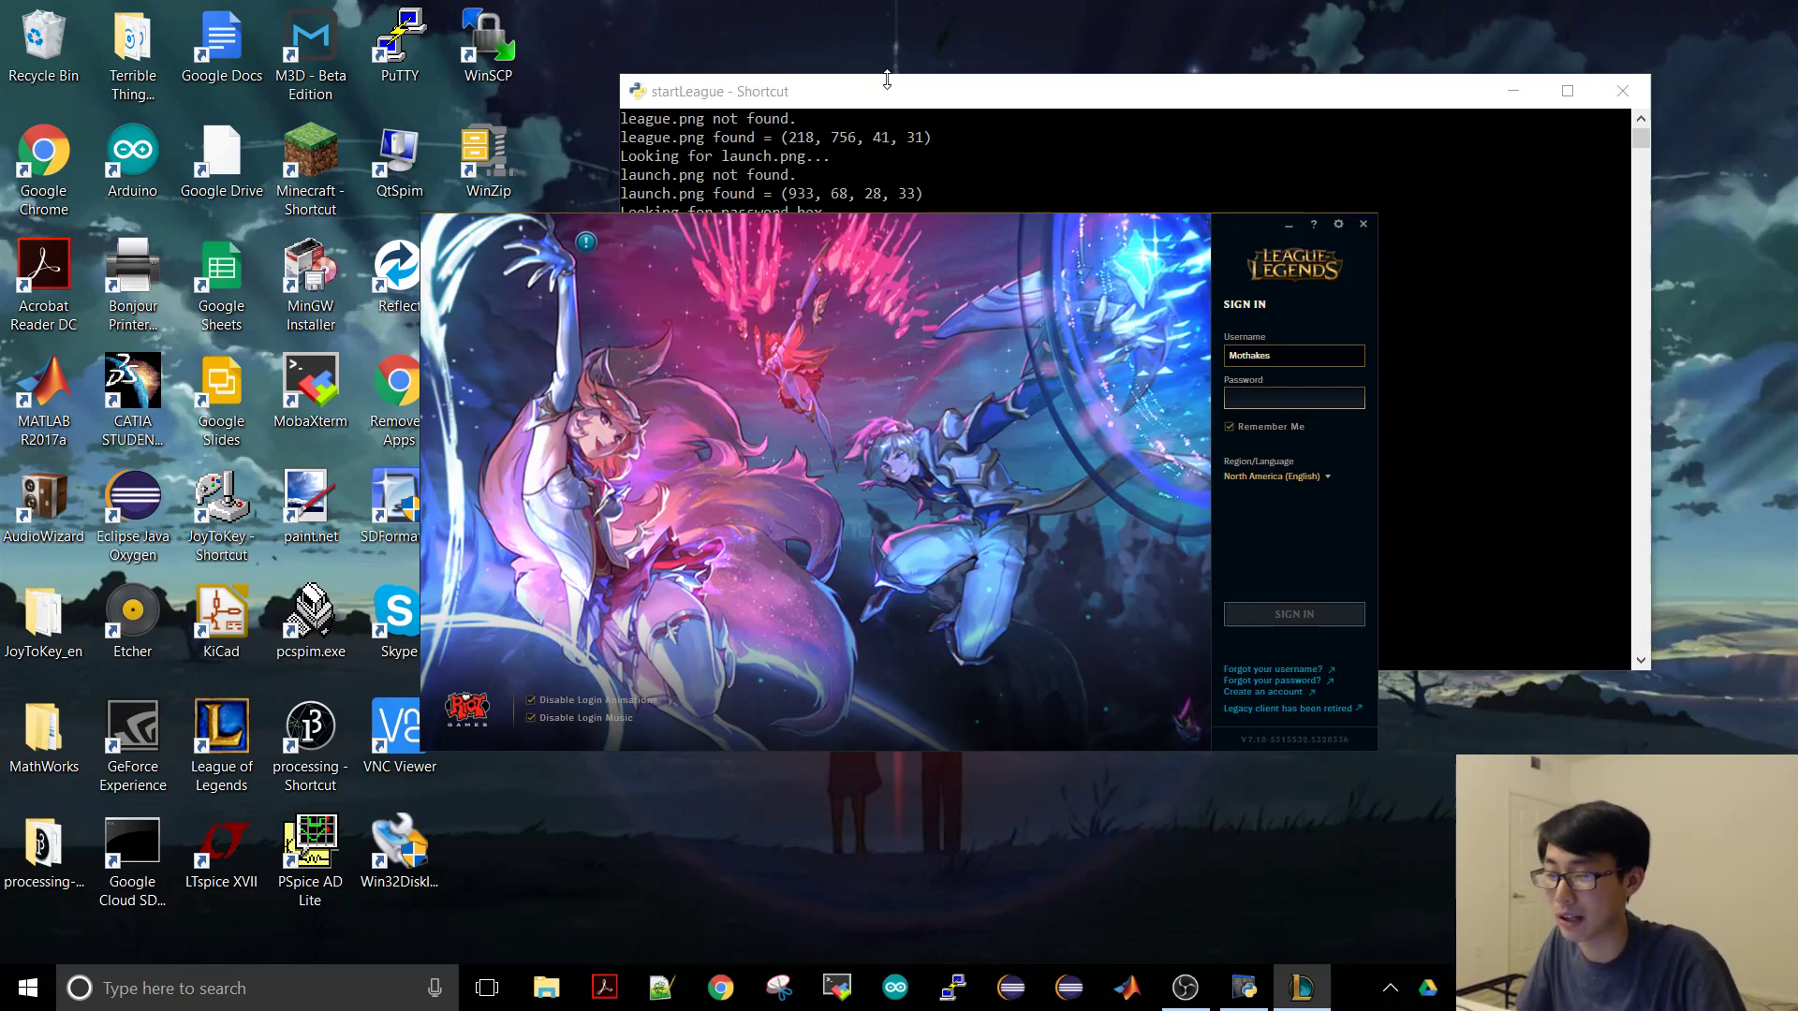
# Step: Focus the sign-in window while the script enters the password and logs in
pyautogui.click(1293, 398)
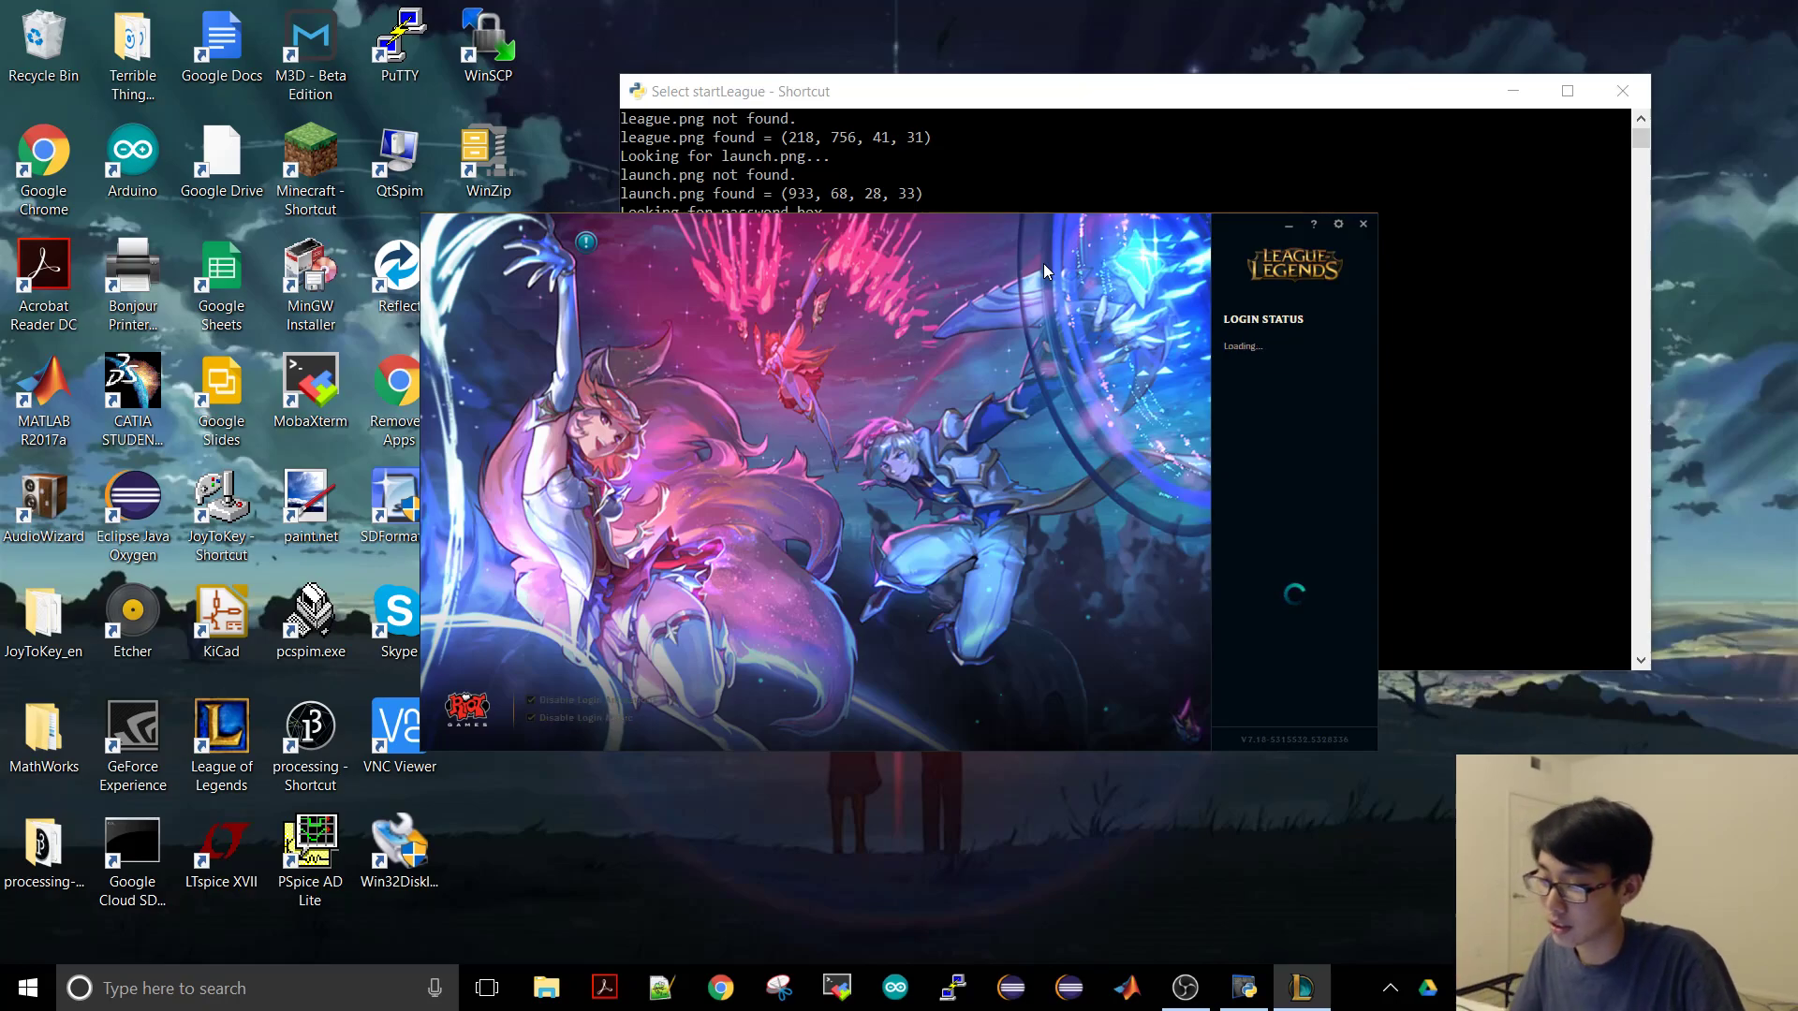
pyautogui.moveTo(1076, 272)
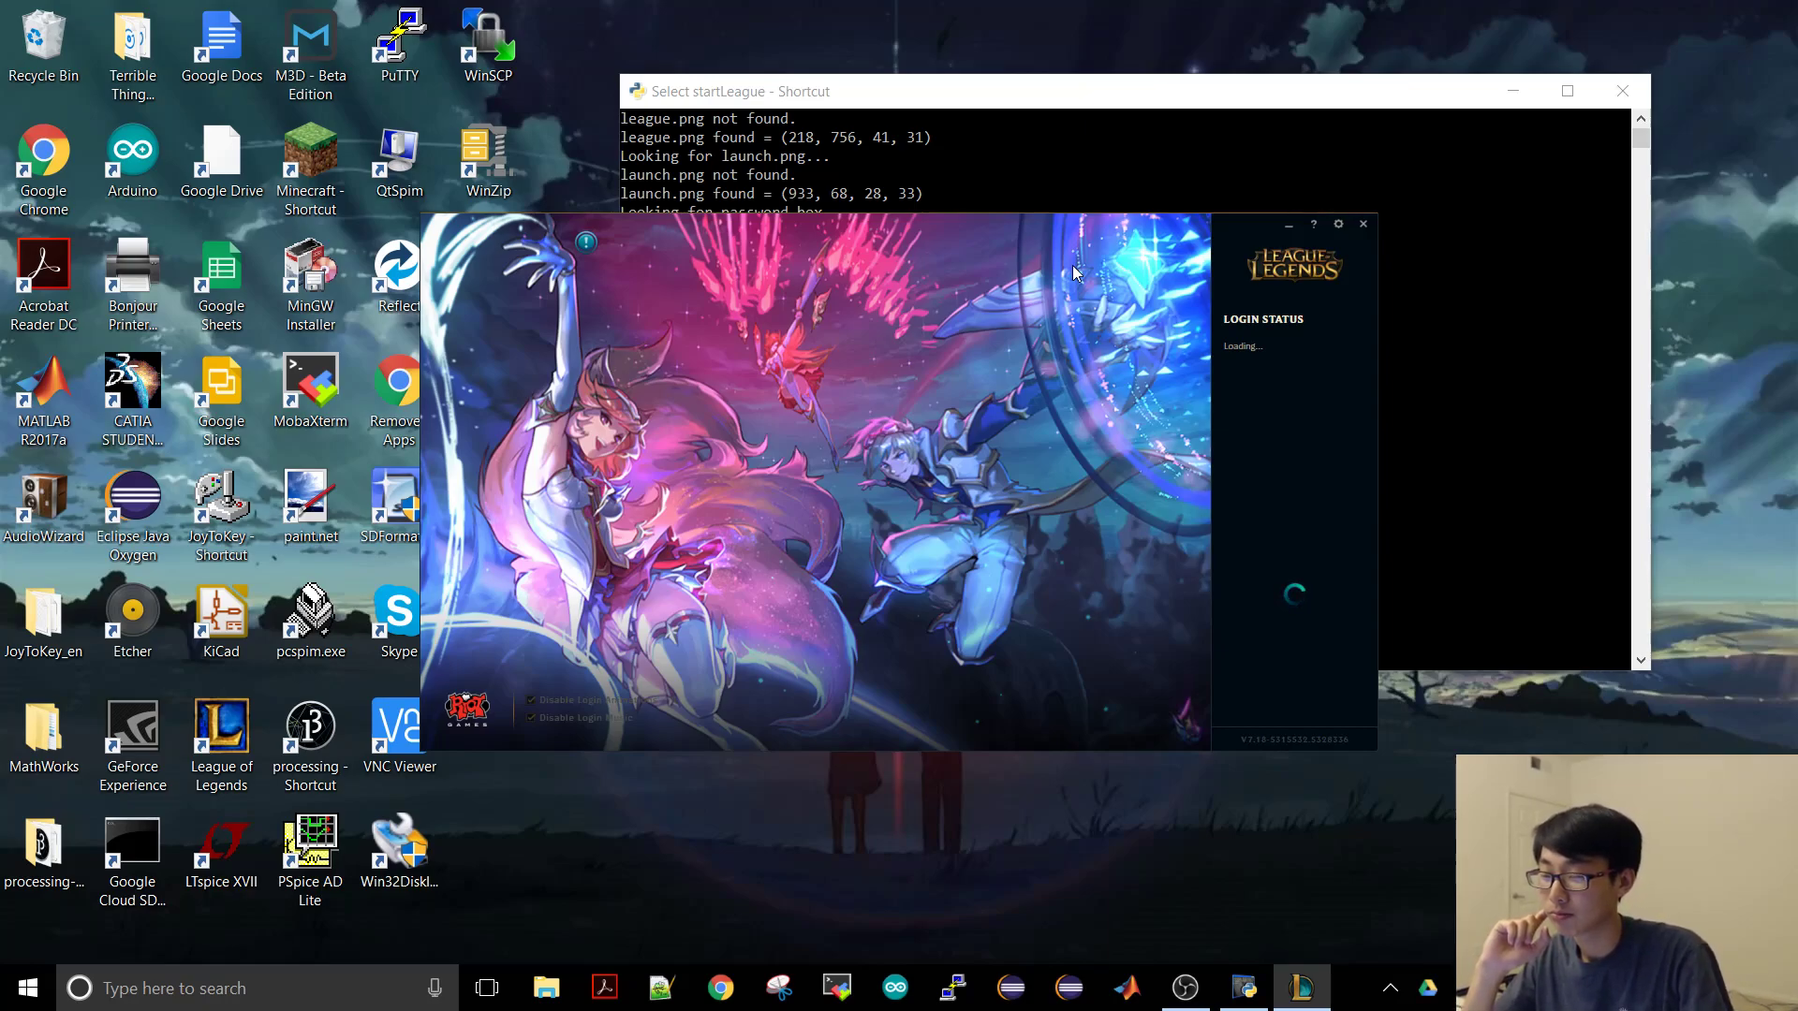
pyautogui.moveTo(1043, 352)
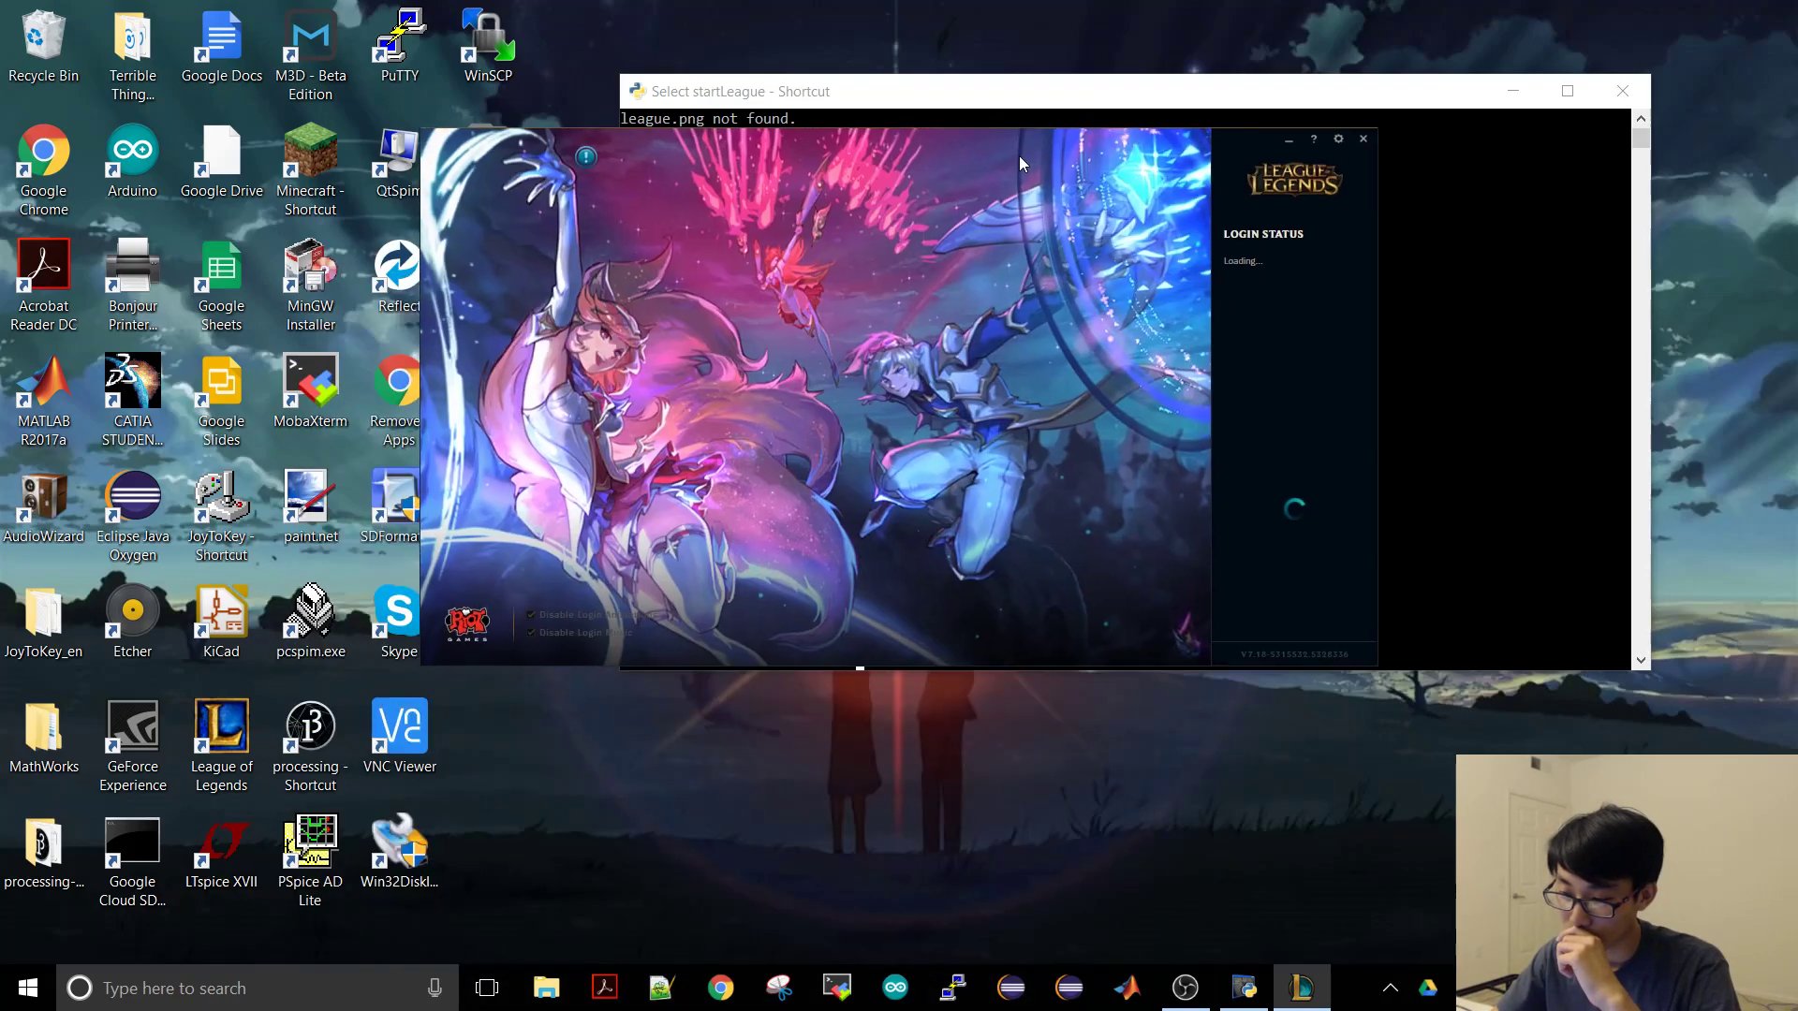
pyautogui.moveTo(1312, 429)
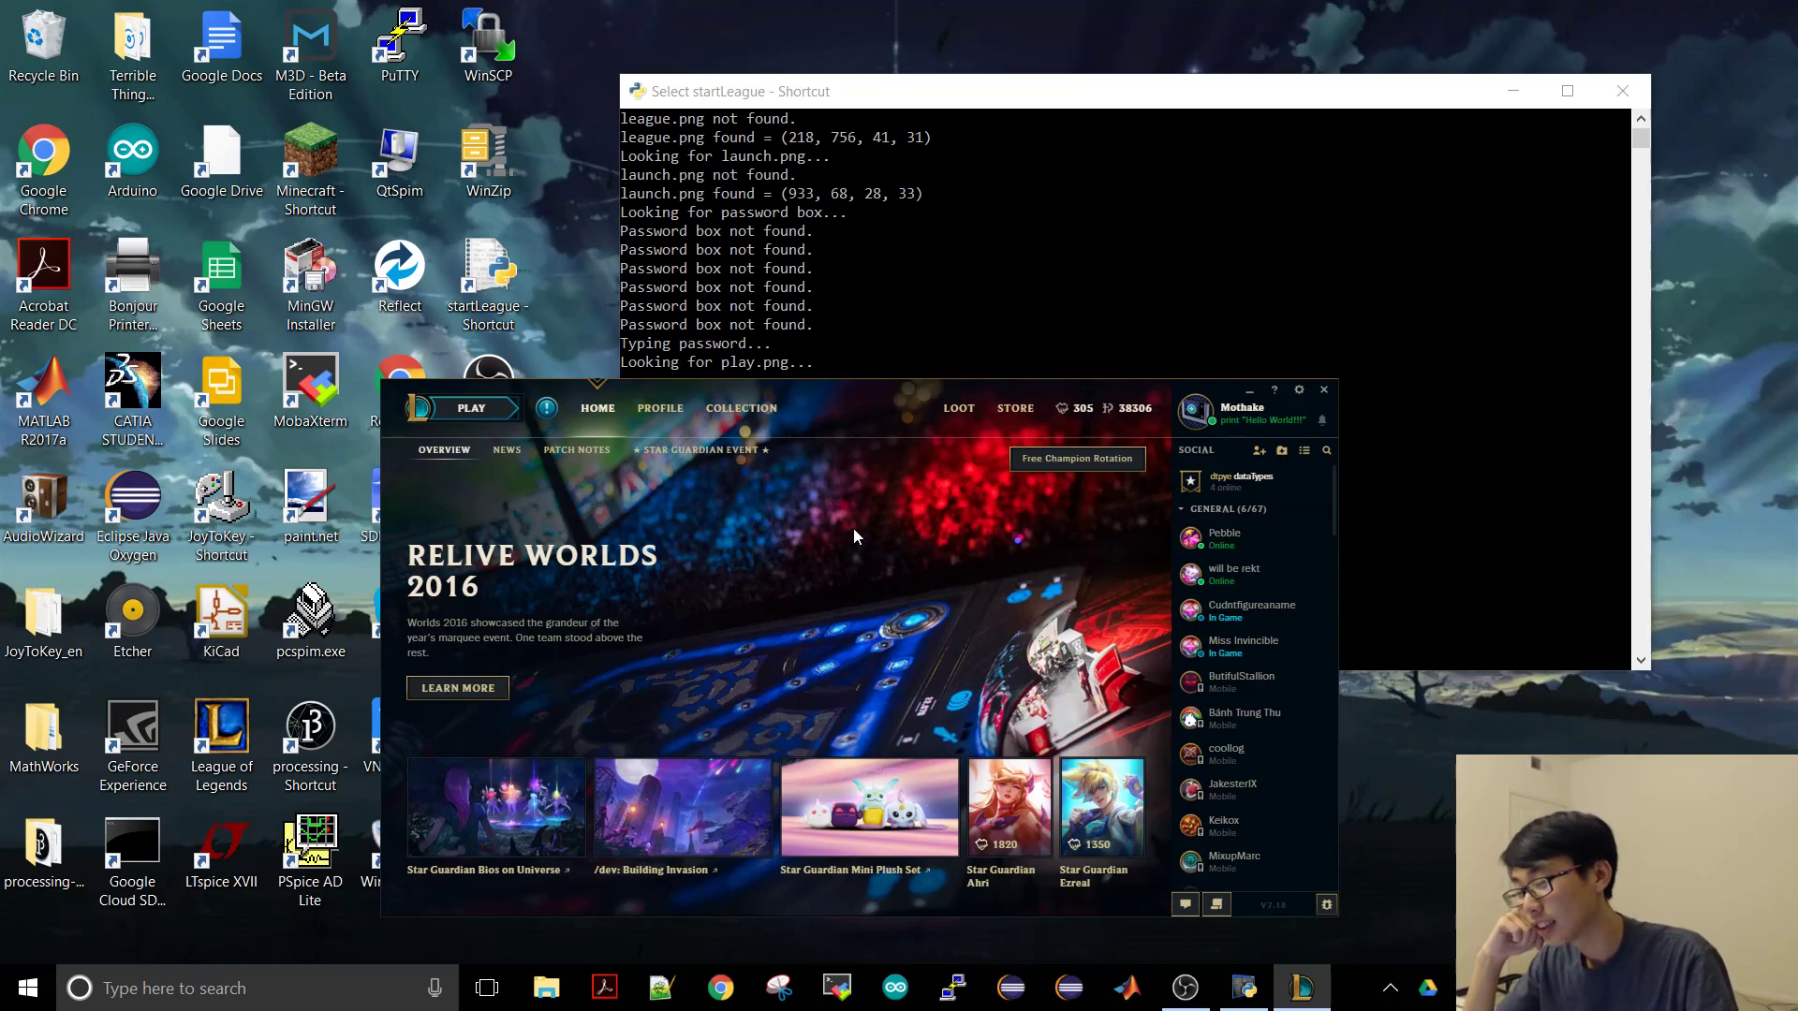
pyautogui.moveTo(963, 273)
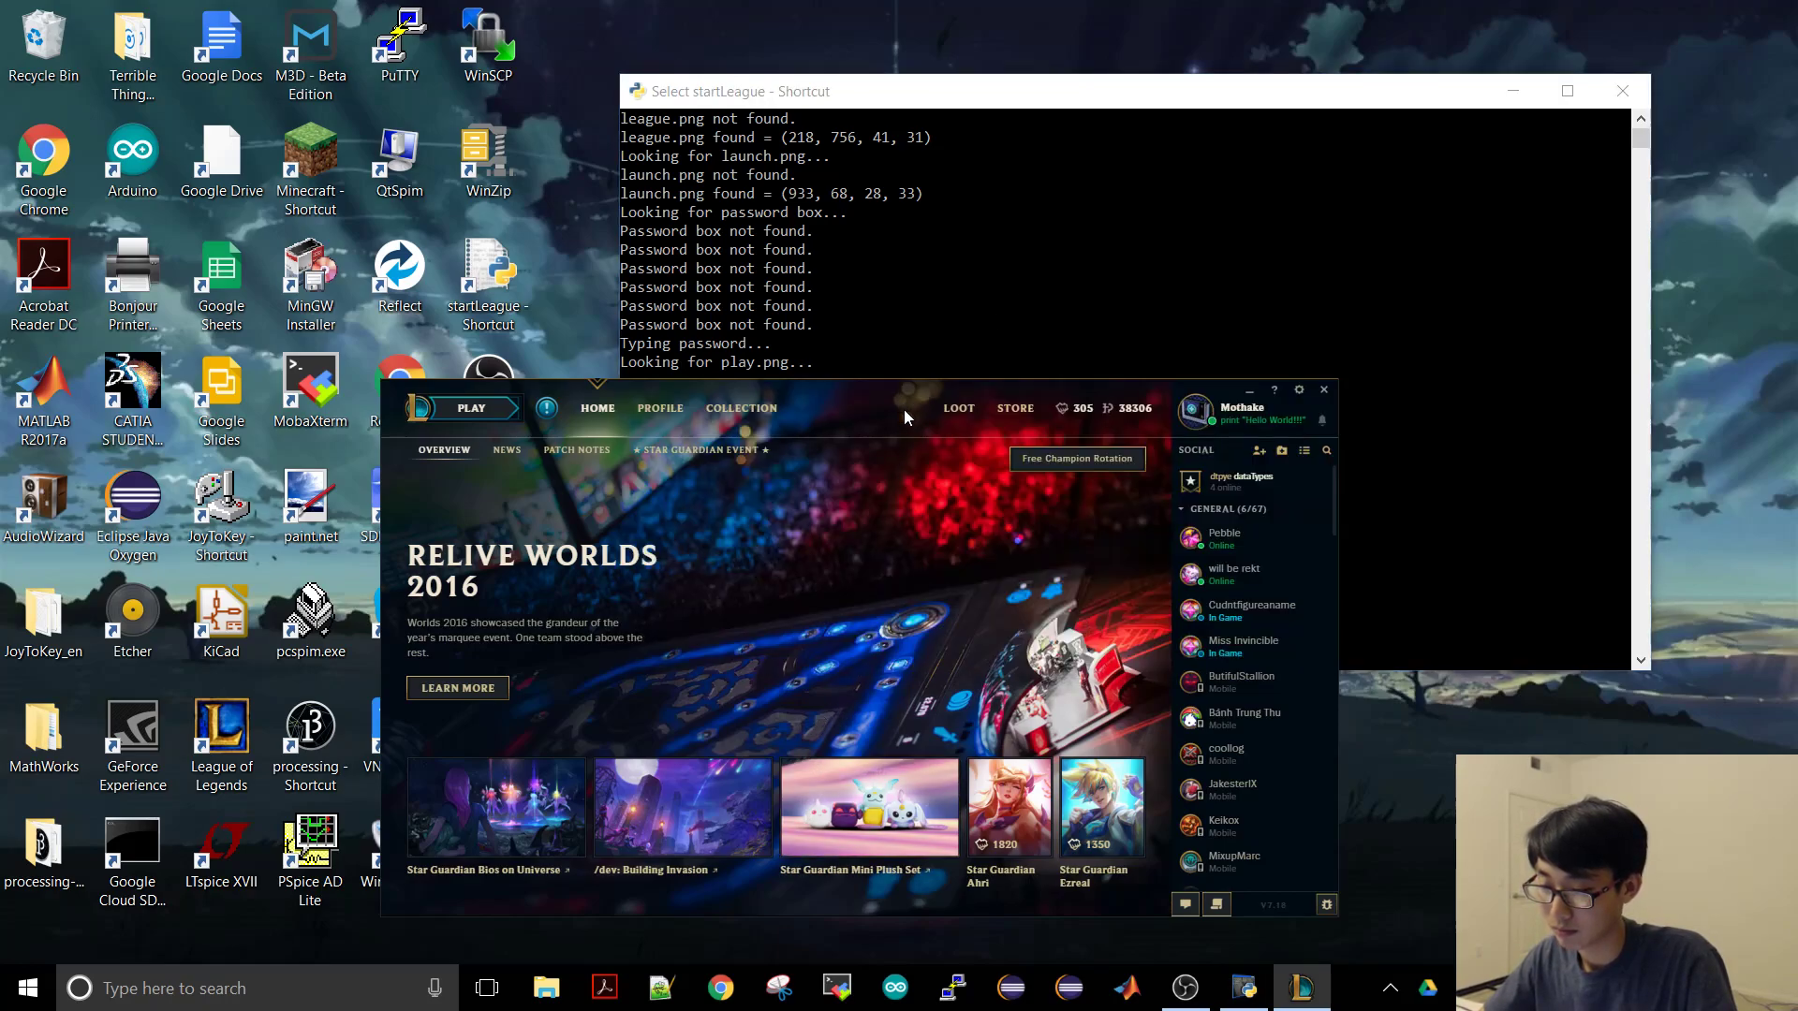
pyautogui.moveTo(822, 409)
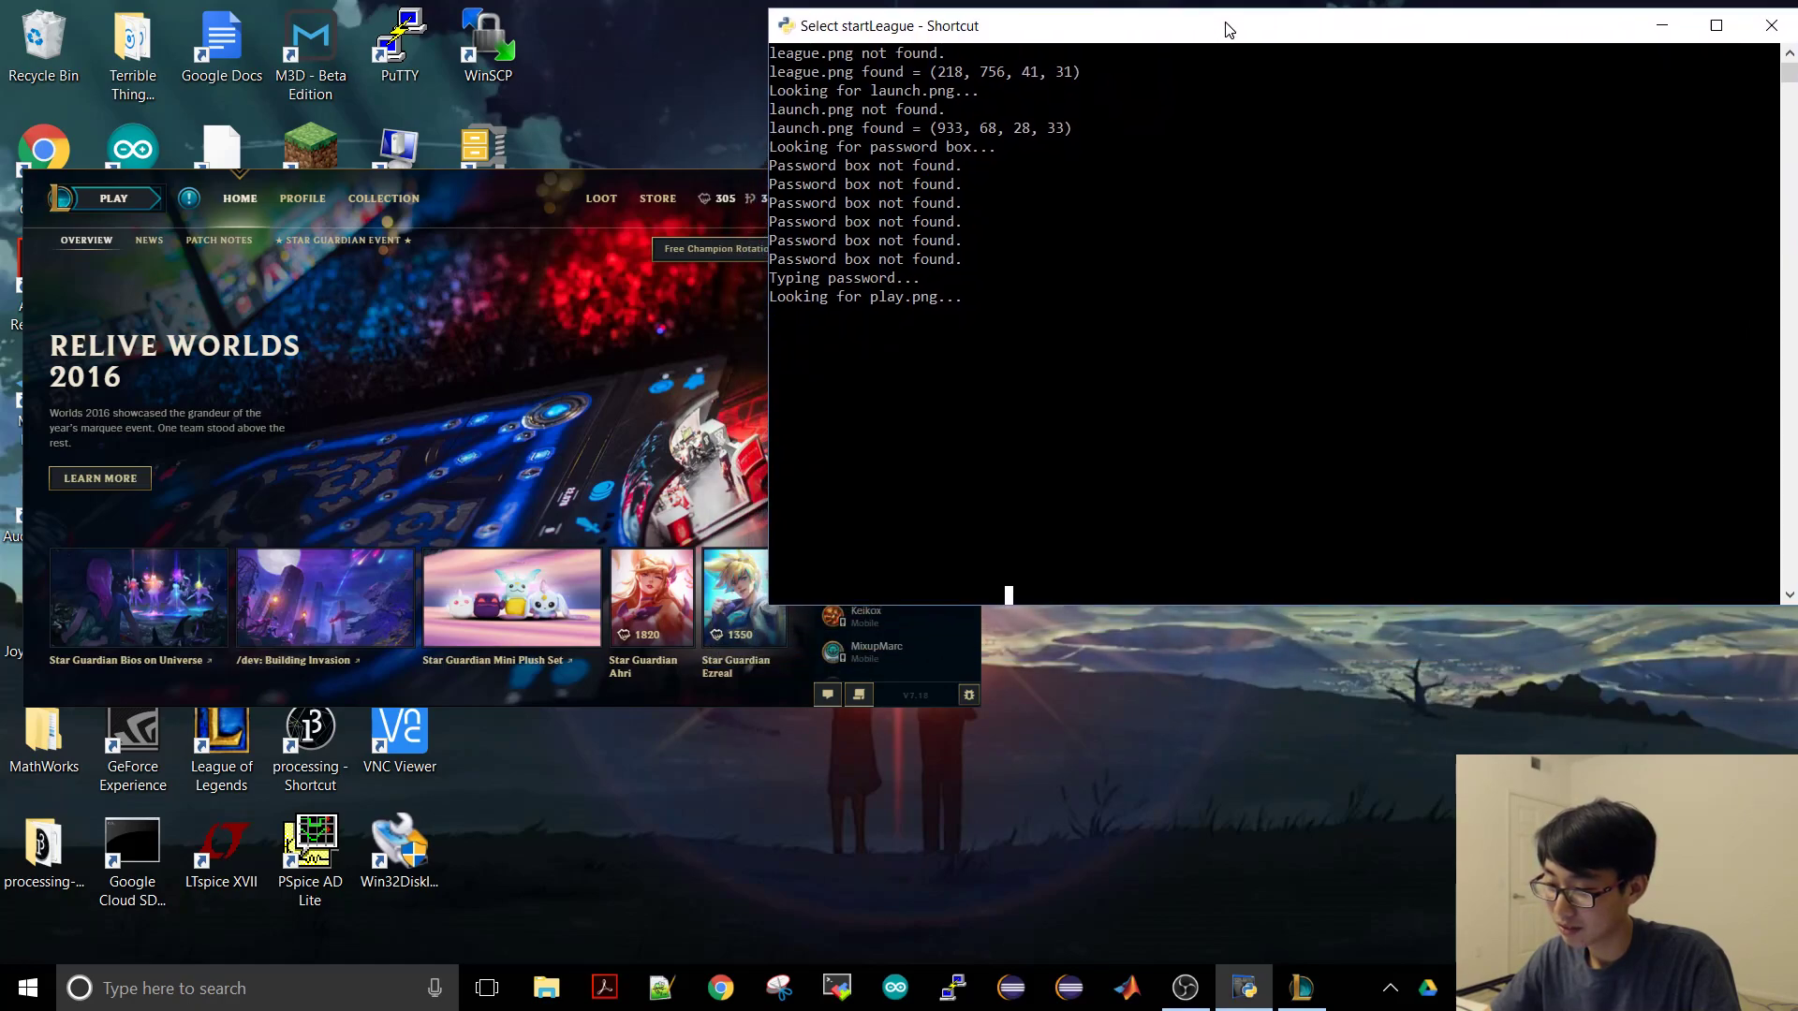
# Step: Move the console window aside and bring the client forward to the play screen
pyautogui.moveTo(1228, 25); pyautogui.dragTo(693, 185)
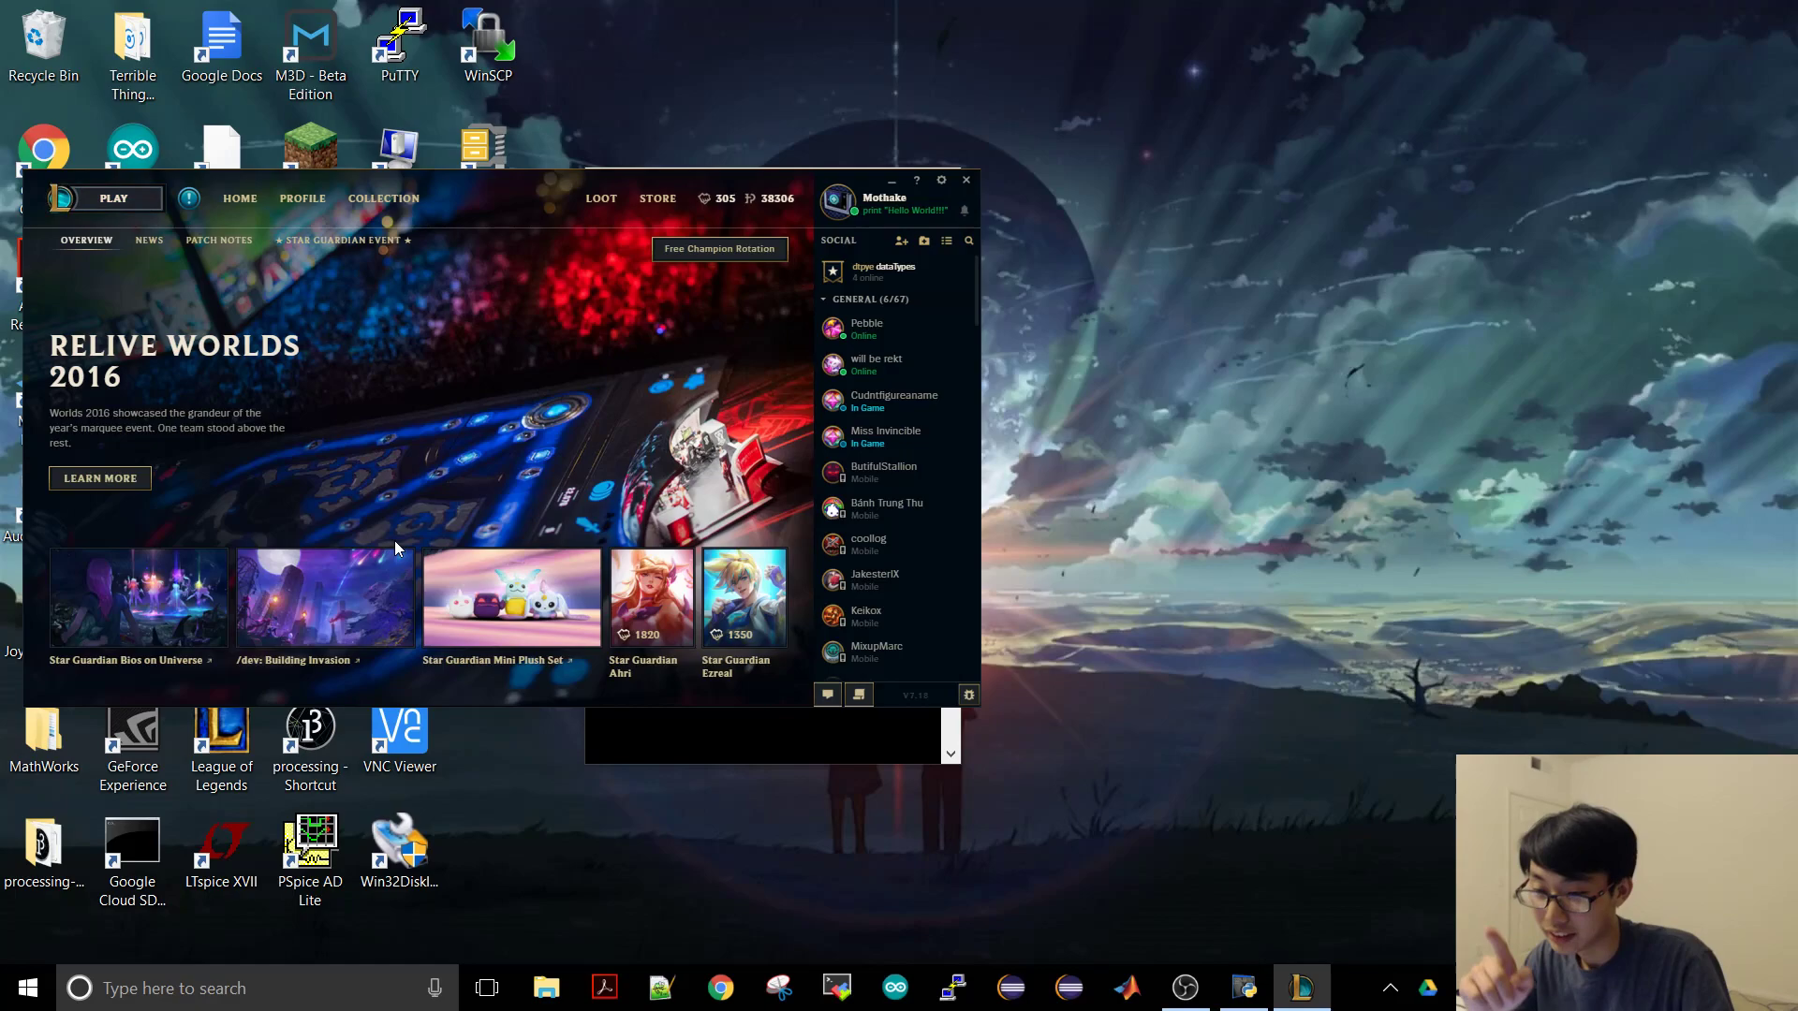
pyautogui.click(112, 199)
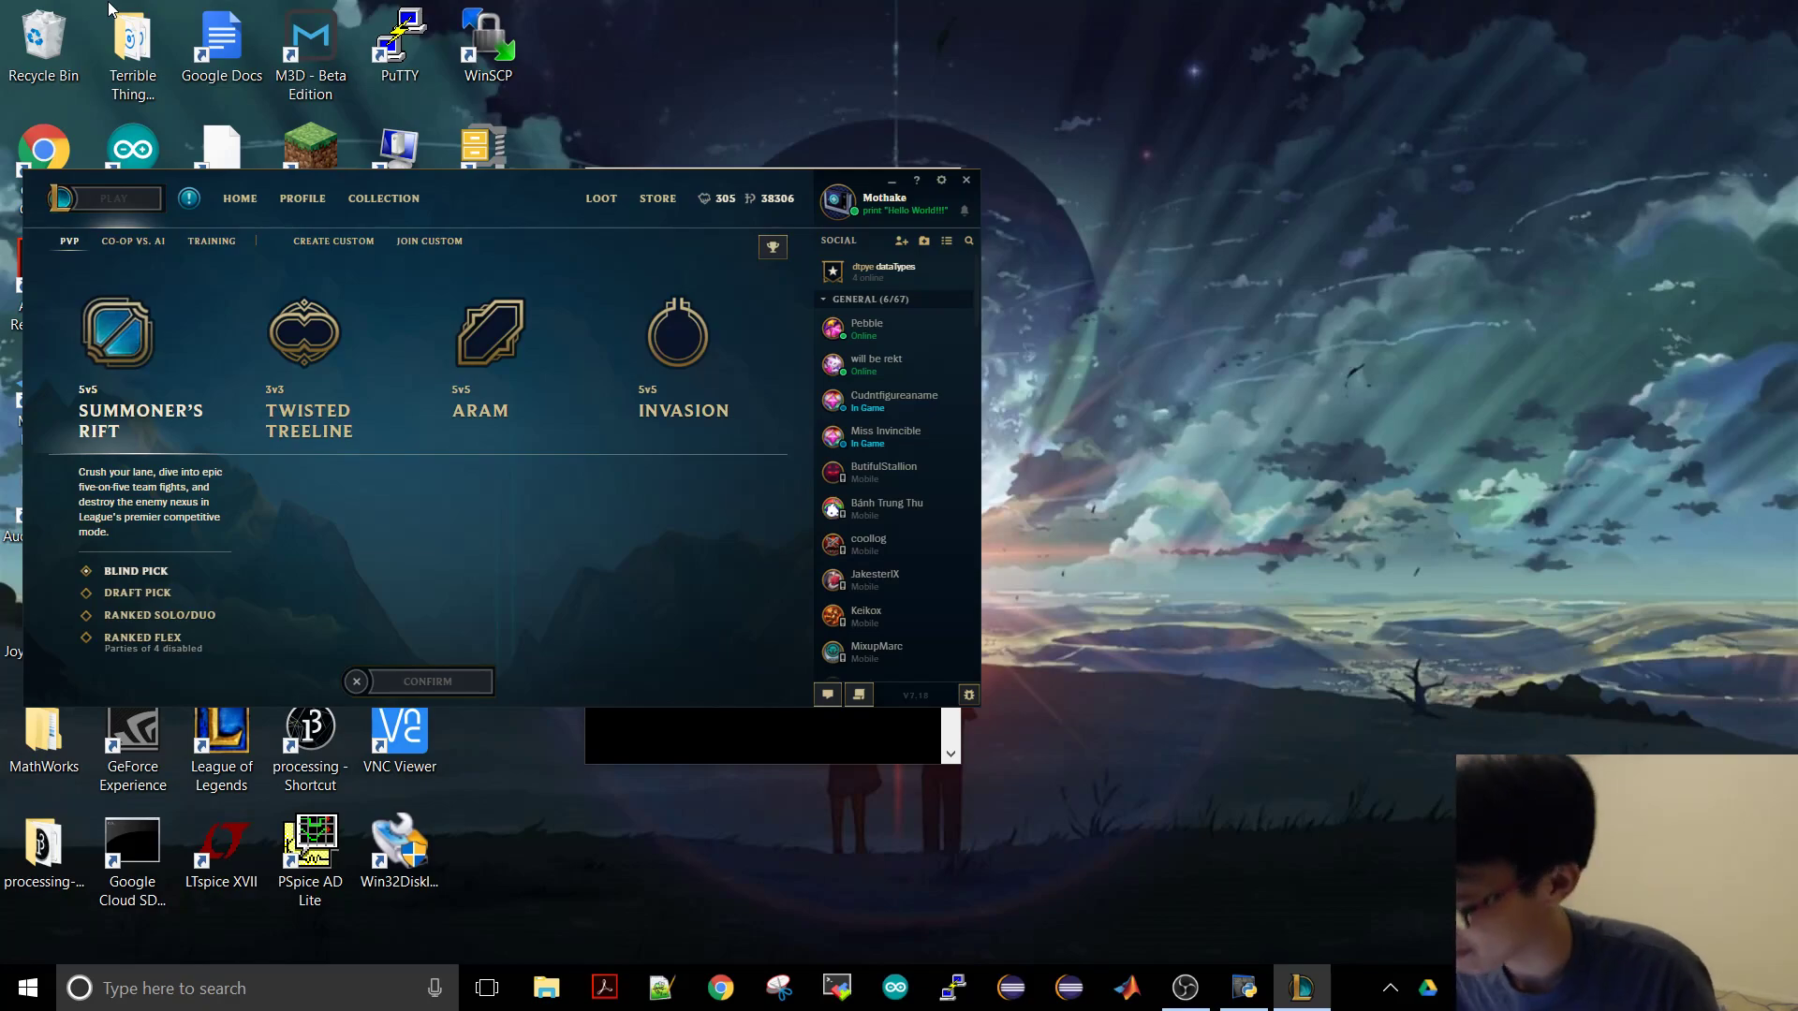
# Step: Confirm Blind Pick to create the Normal Blind lobby, then reveal hidden taskbar icons
pyautogui.click(427, 681)
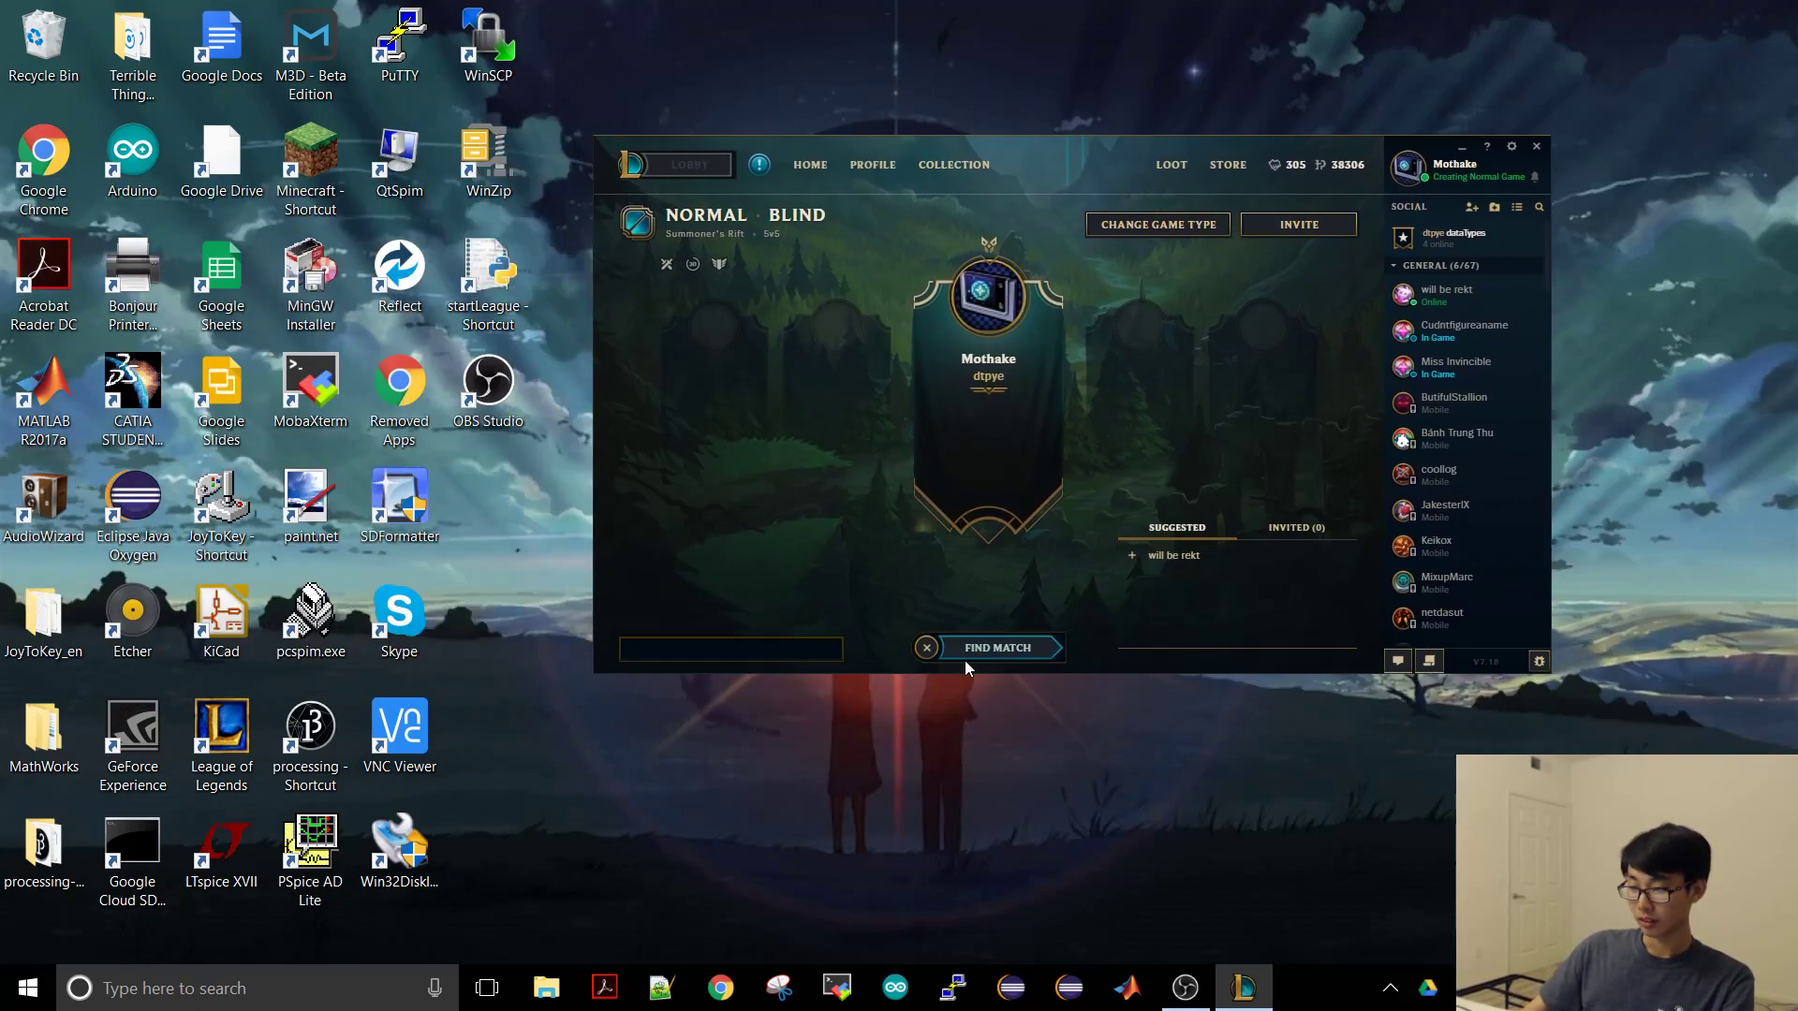
pyautogui.moveTo(1052, 481)
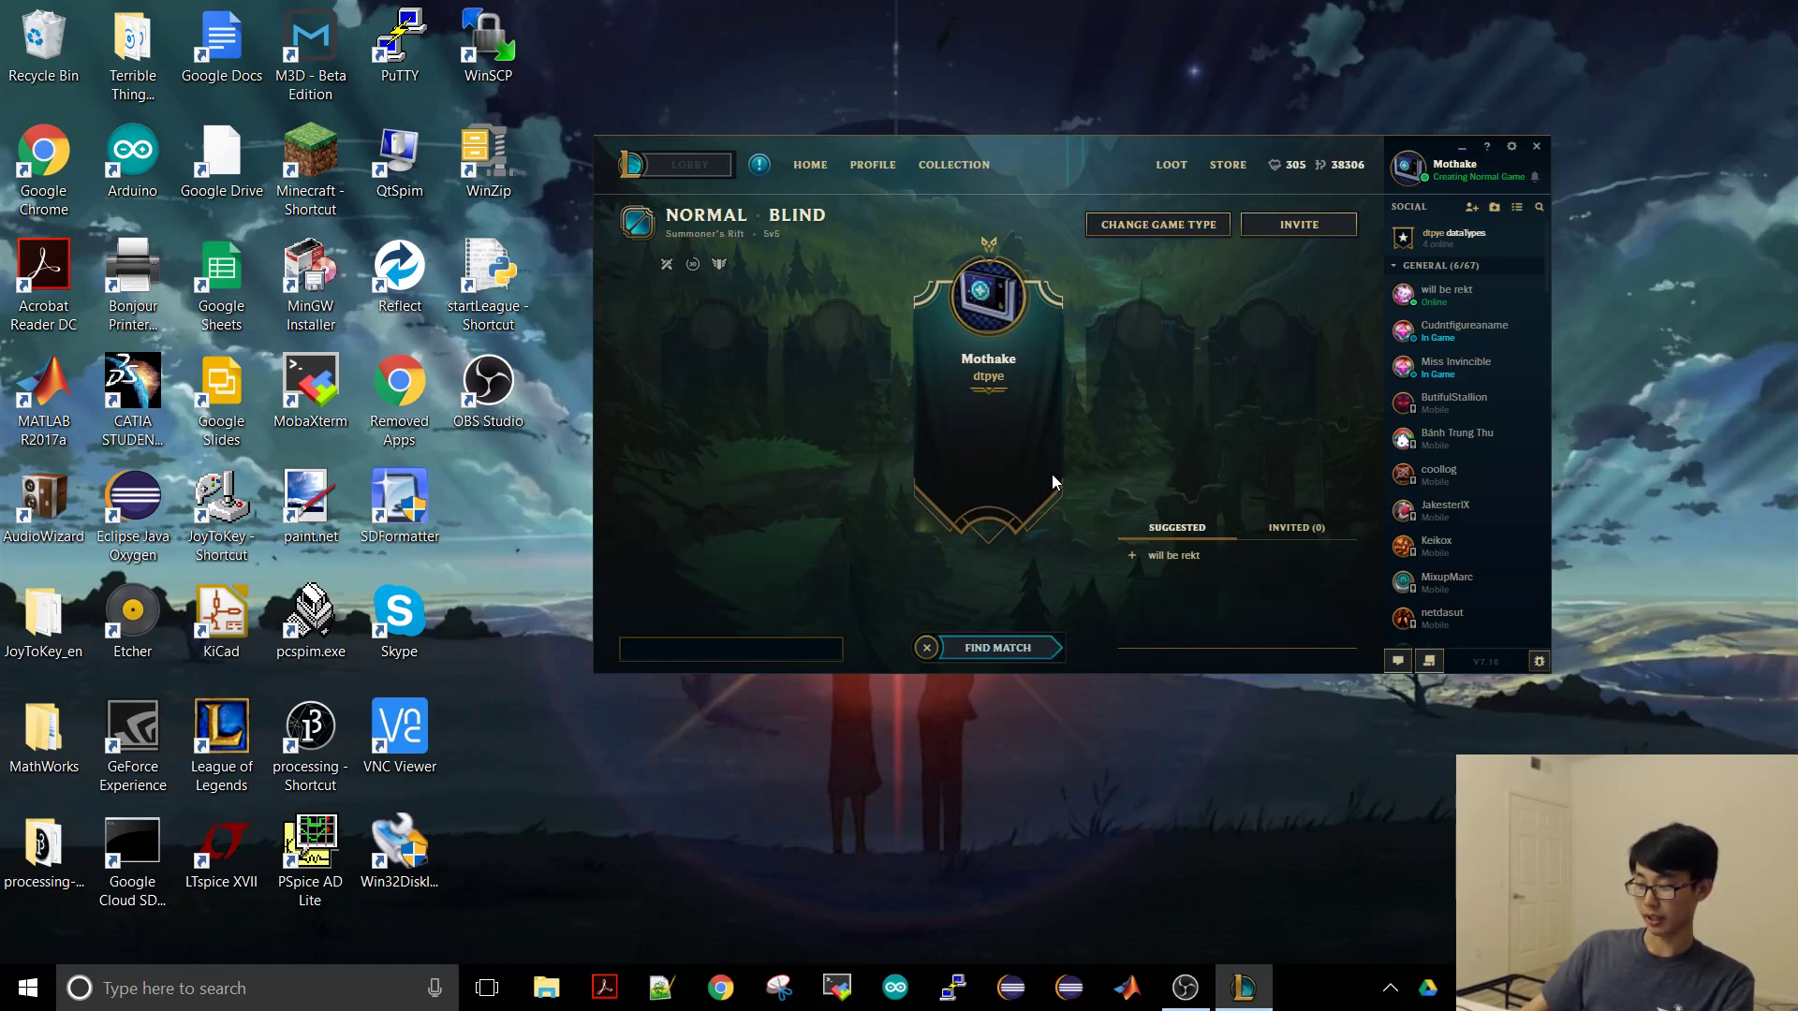
pyautogui.moveTo(1296, 986)
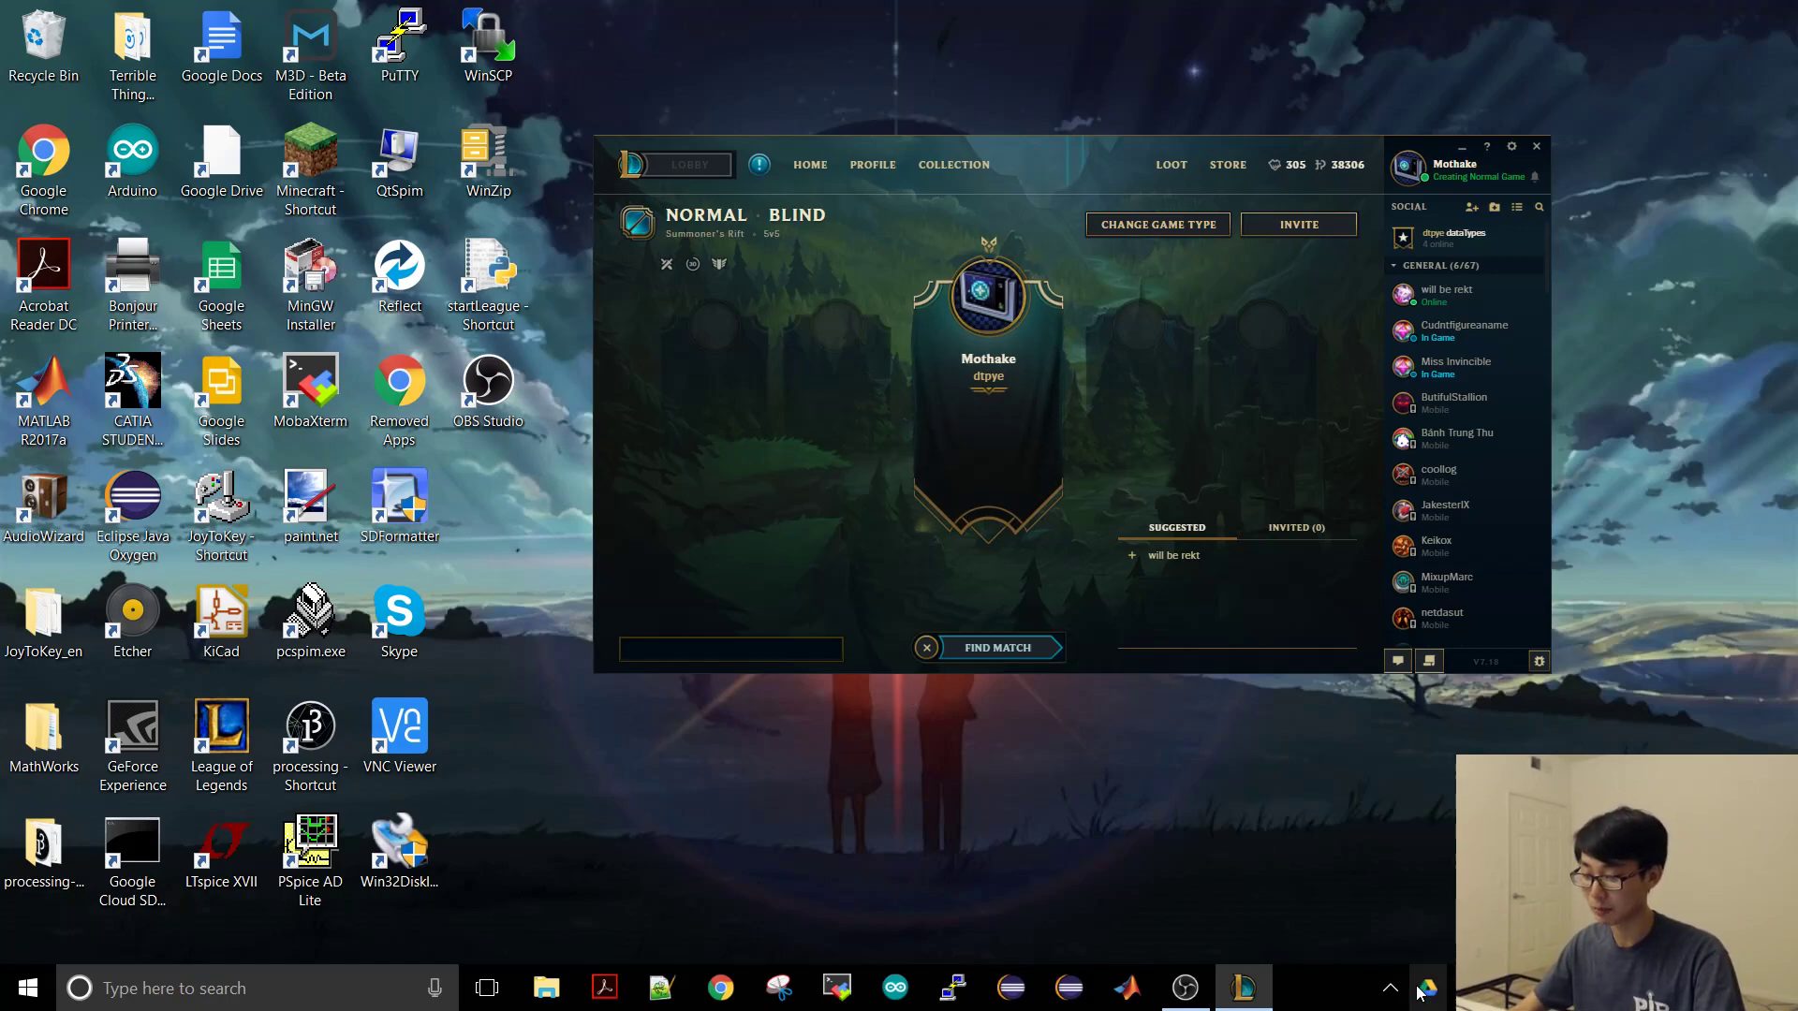
pyautogui.click(1389, 987)
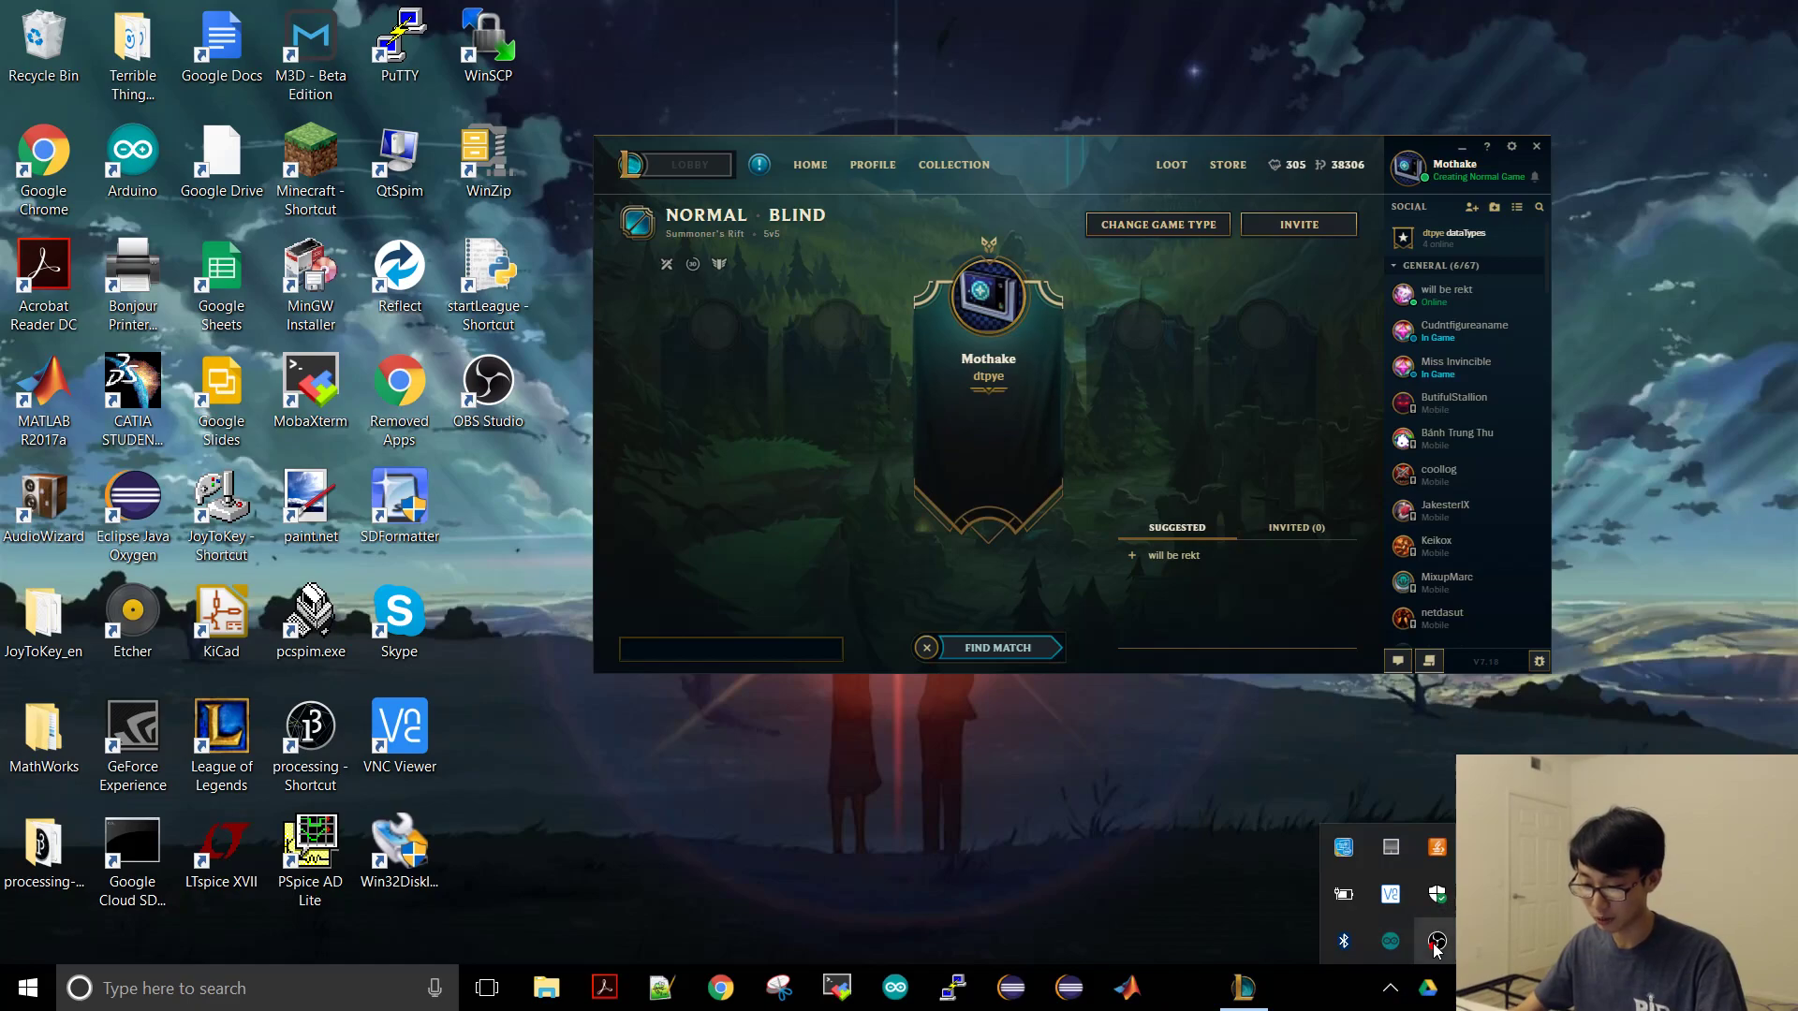